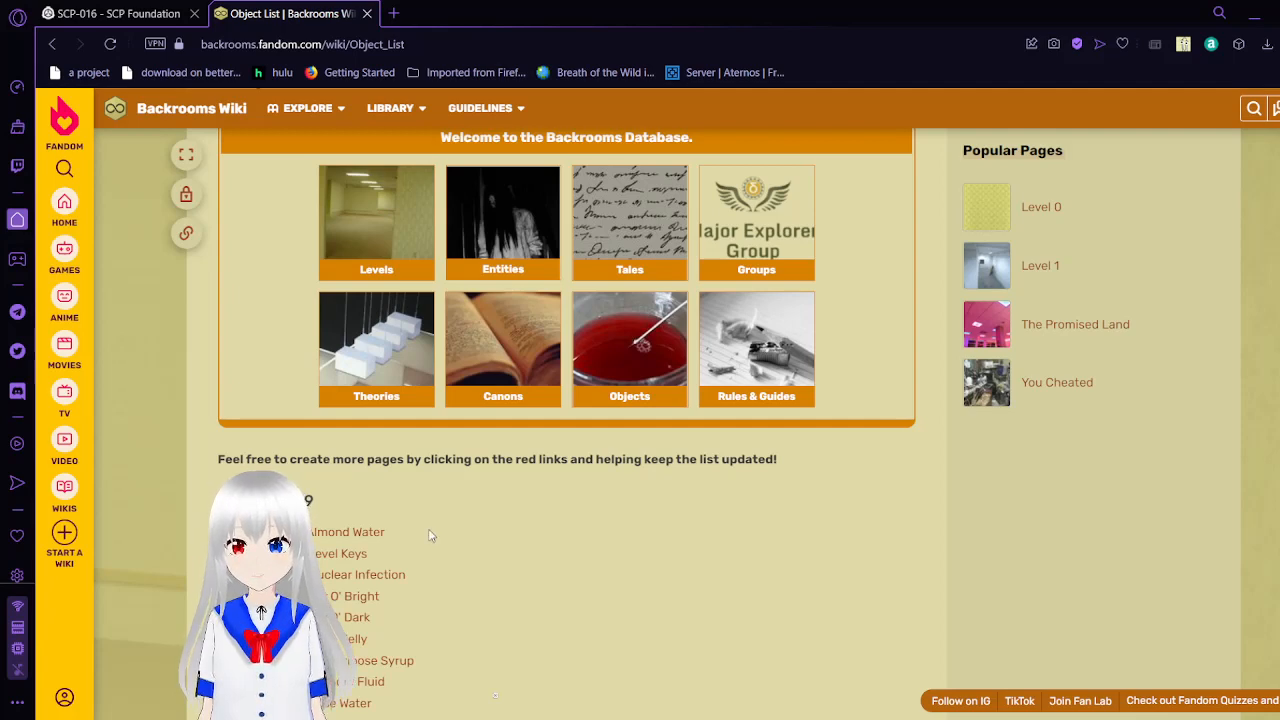
mouse_move(360, 536)
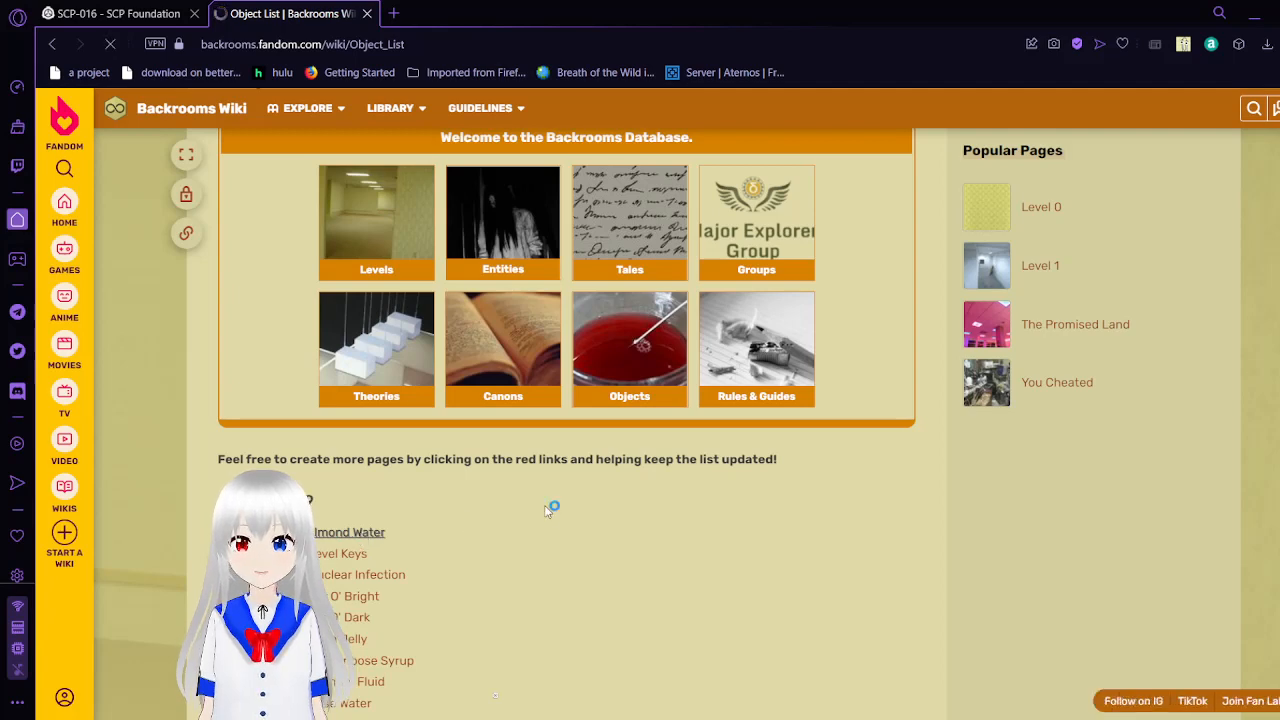
- Open the Almond Water article from the Object List and scroll to its Description and Identification sections
click(350, 532)
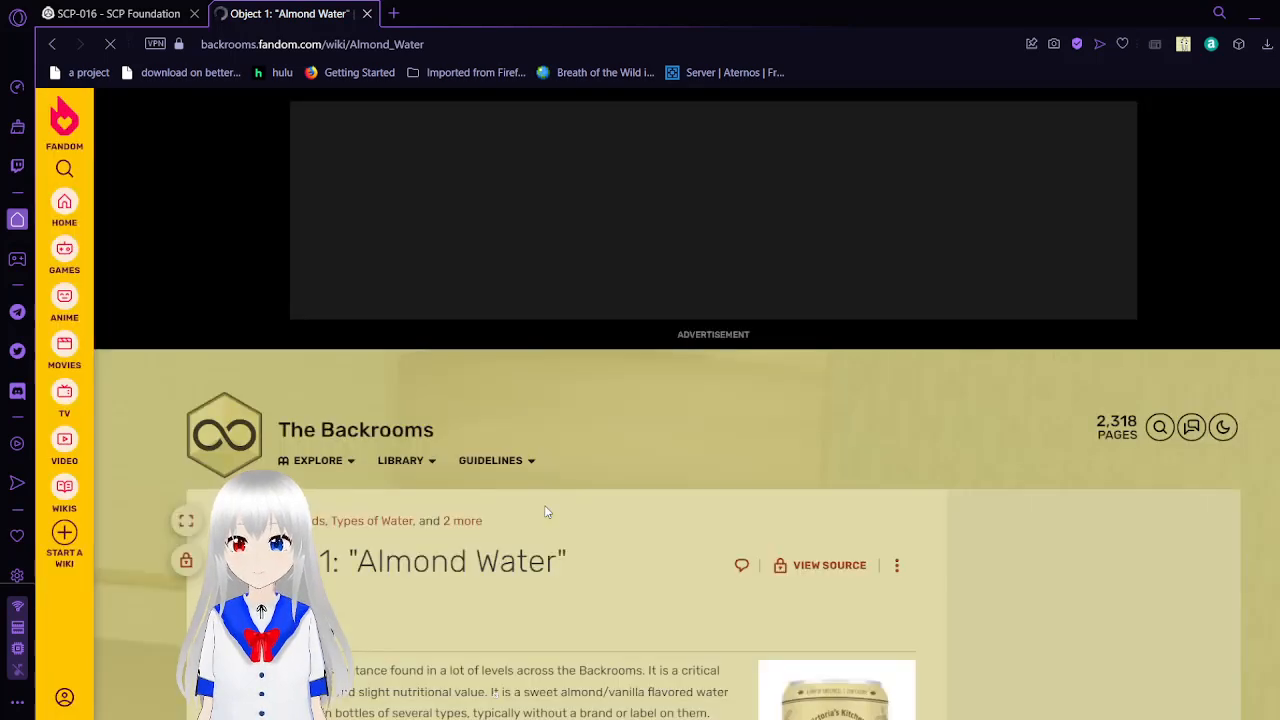
scroll(down, 3)
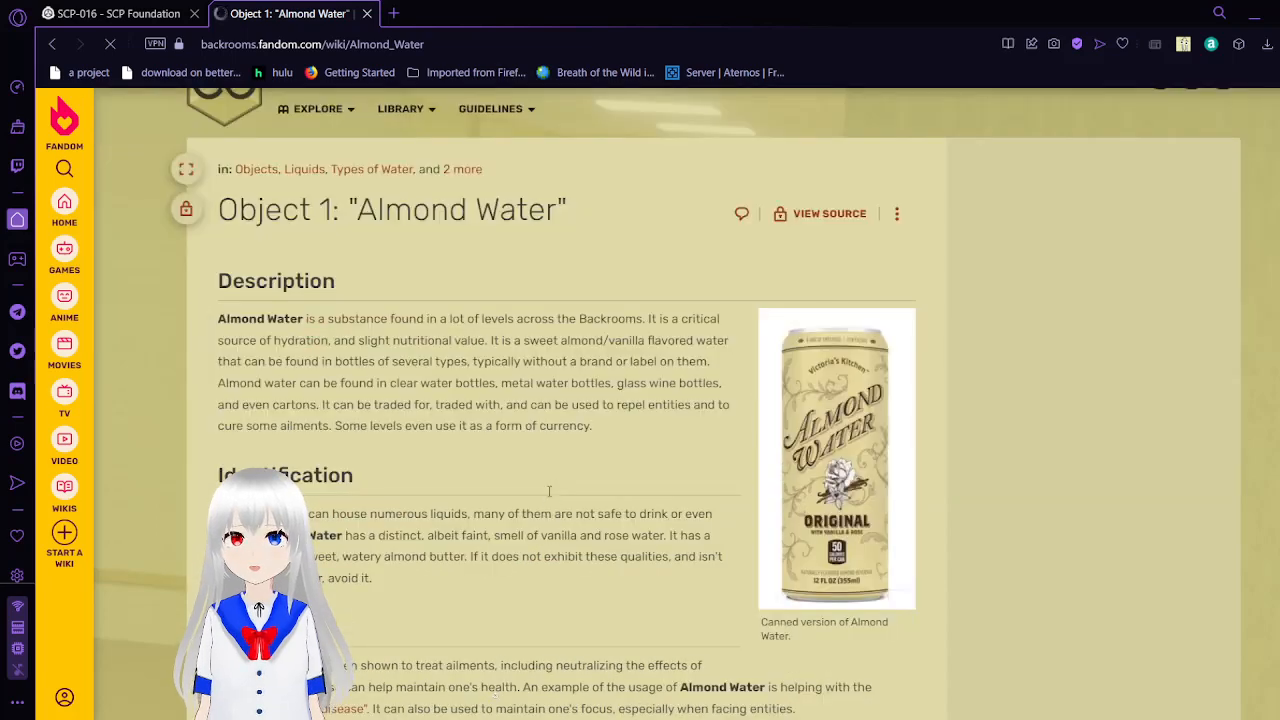
scroll(down, 3)
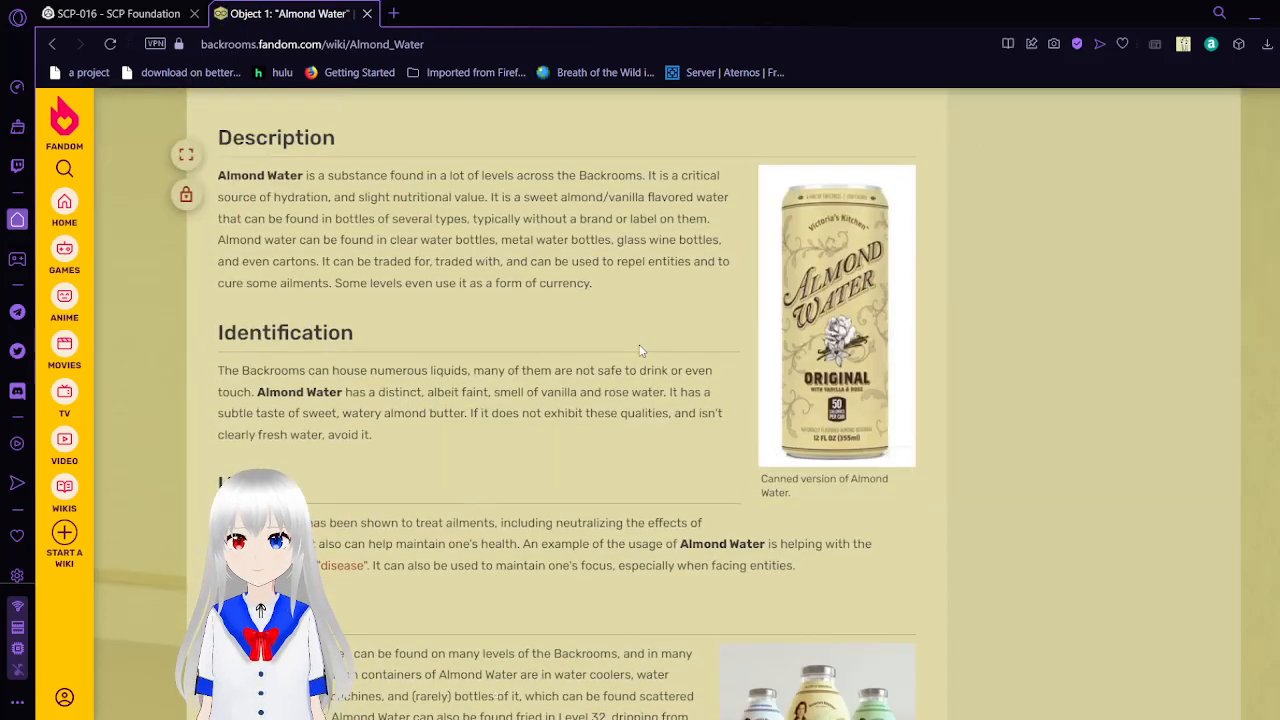
mouse_move(688, 302)
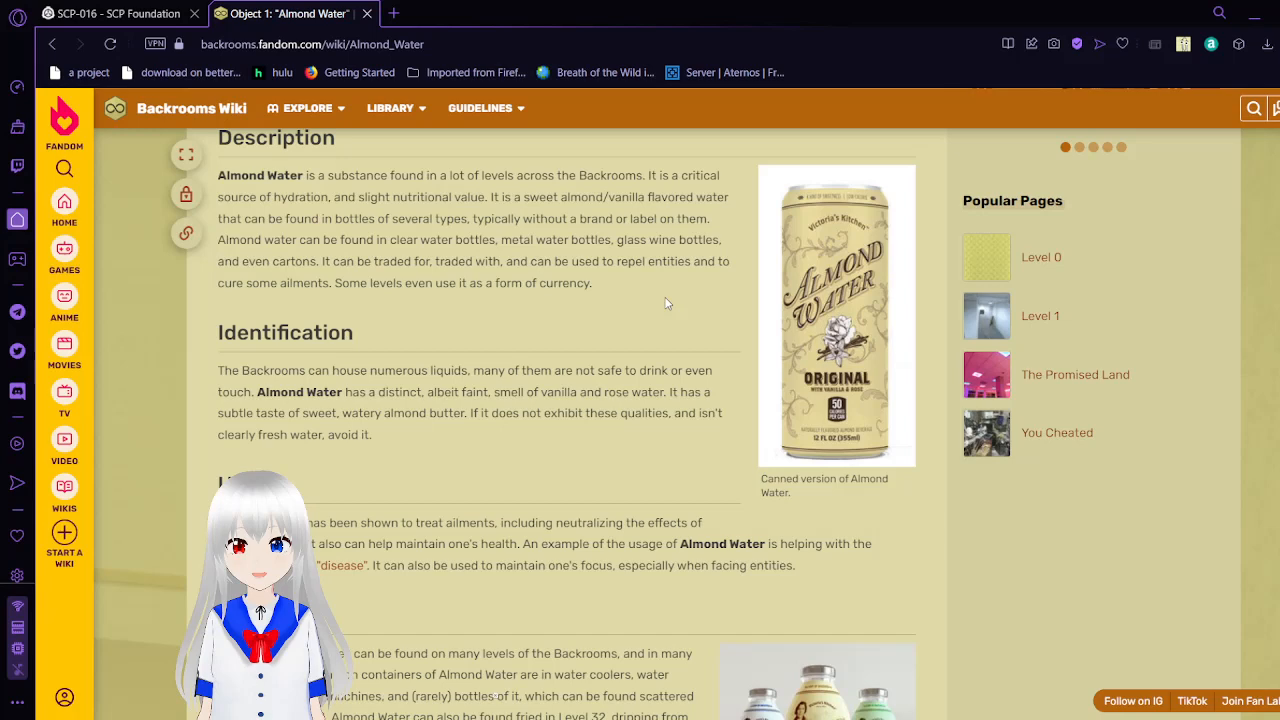
- Scroll the Almond Water article down through its Usage and Locations sections
scroll(down, 3)
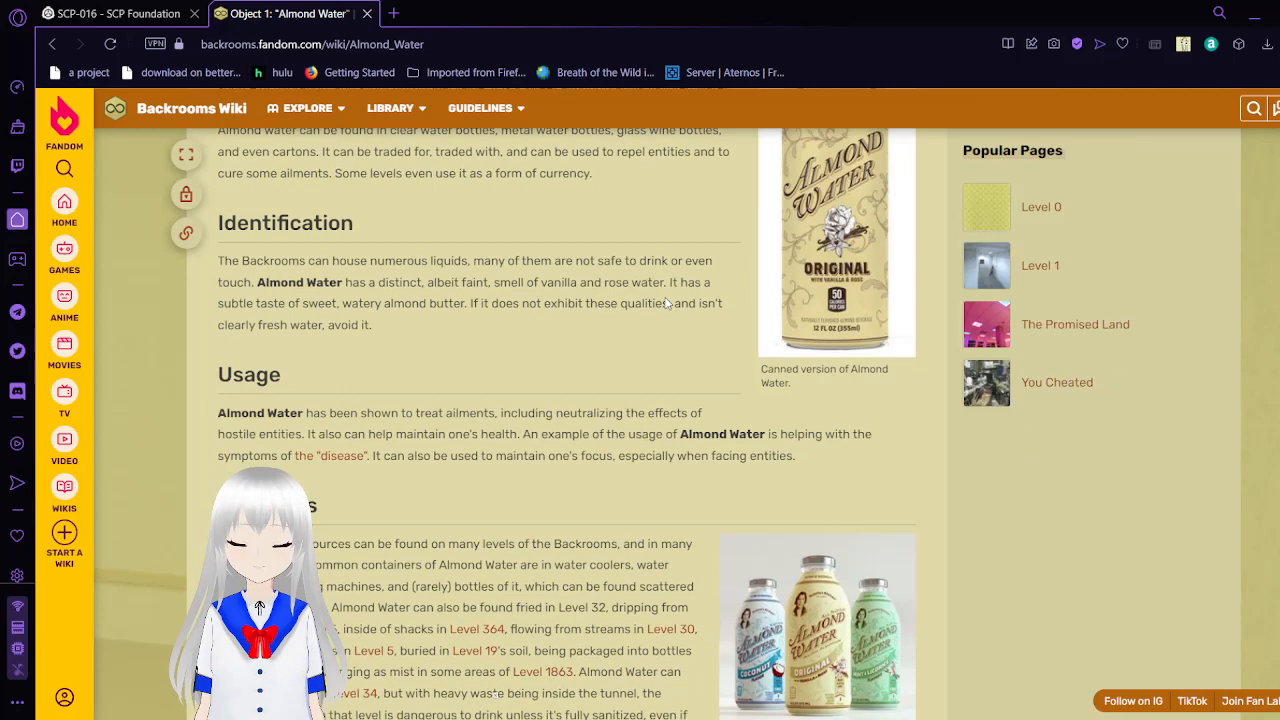
scroll(down, 3)
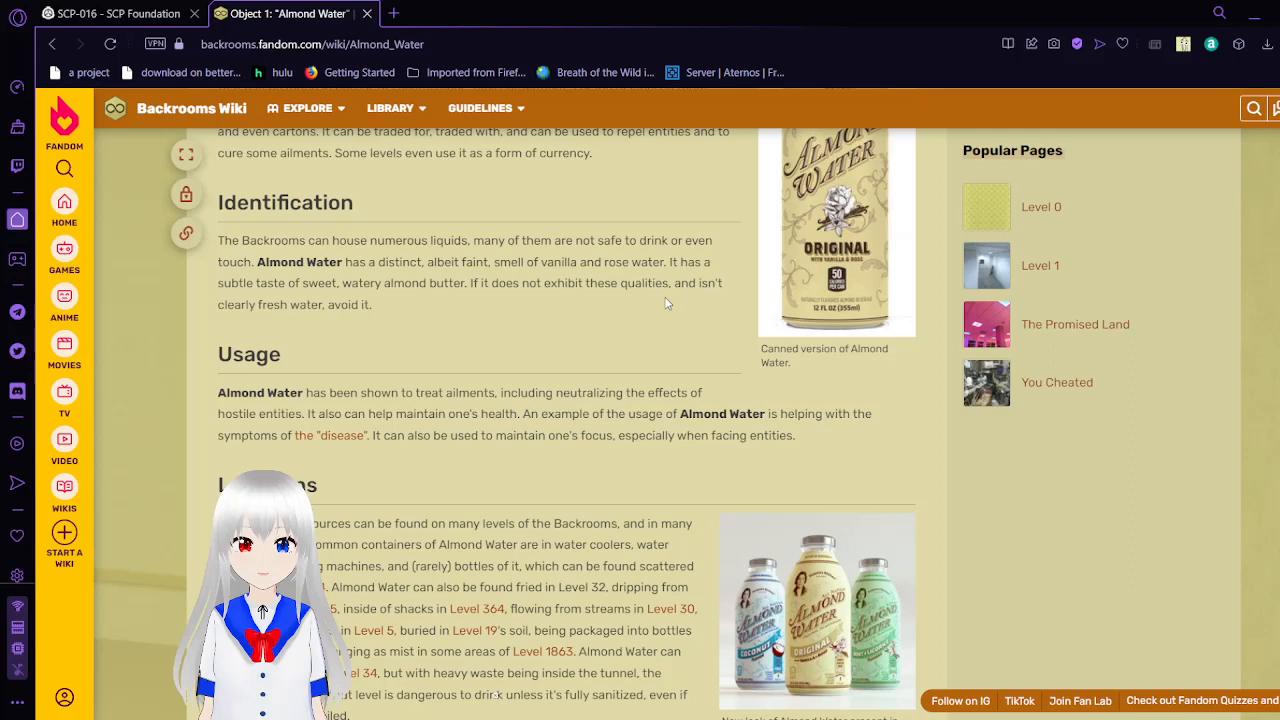
scroll(down, 3)
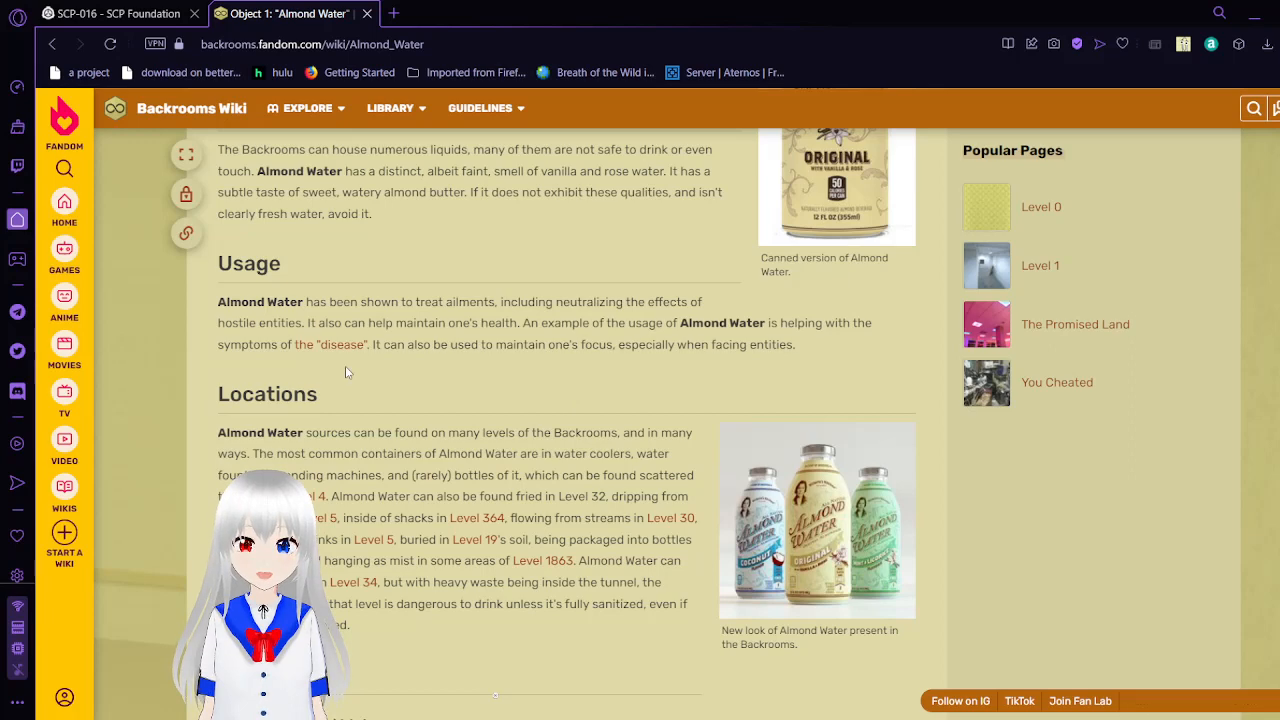
mouse_move(344, 356)
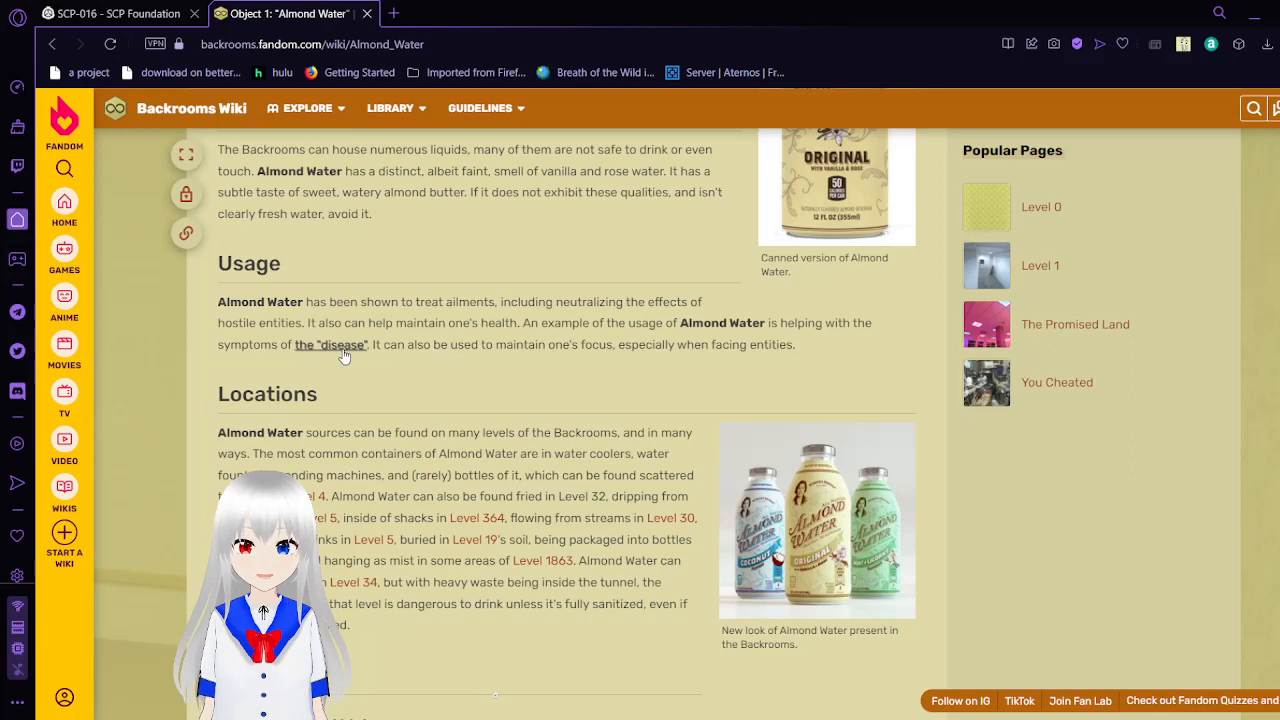
- Follow the "disease" link to the Entity Database and browse its classes, habitats and entity list
click(330, 344)
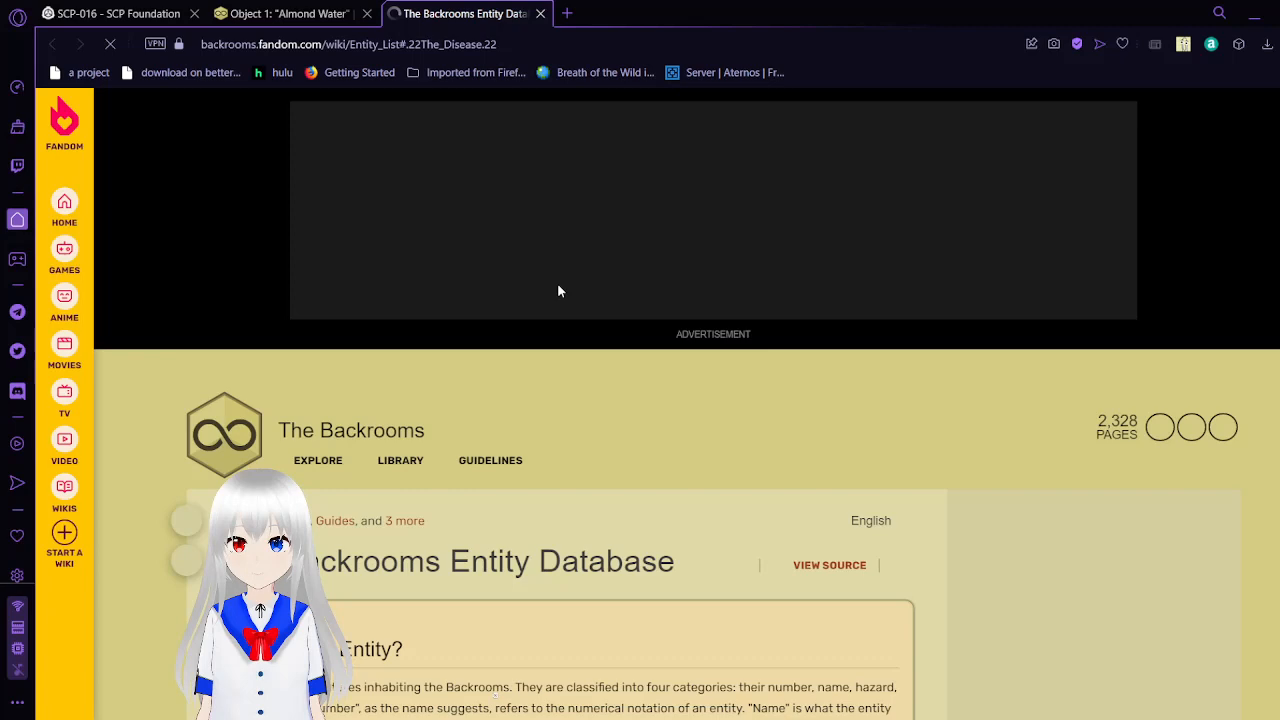
scroll(down, 3)
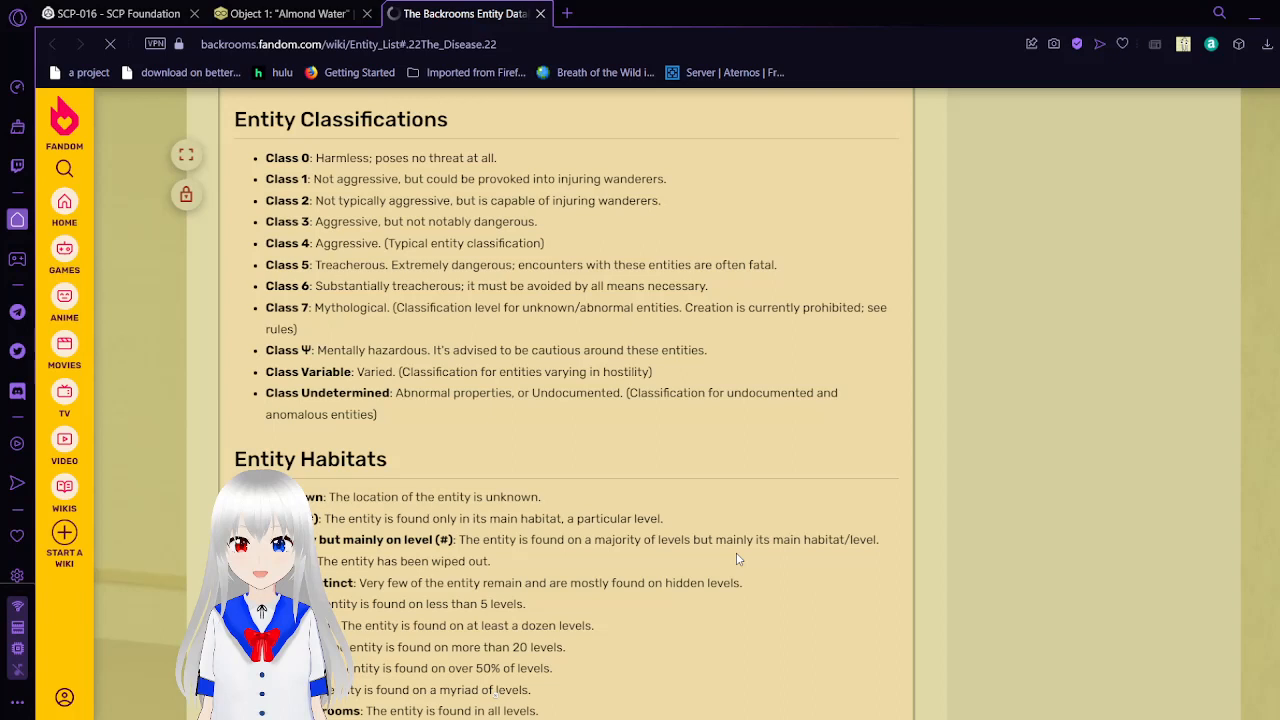
scroll(down, 3)
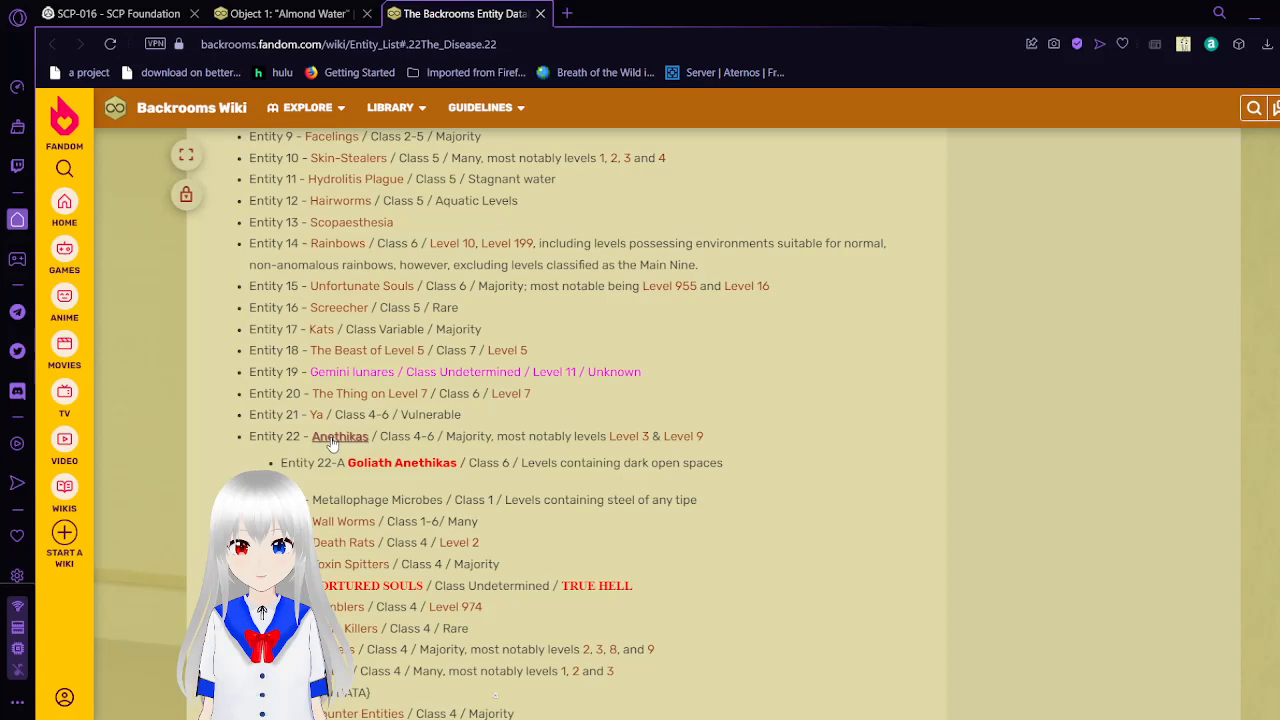
click(340, 436)
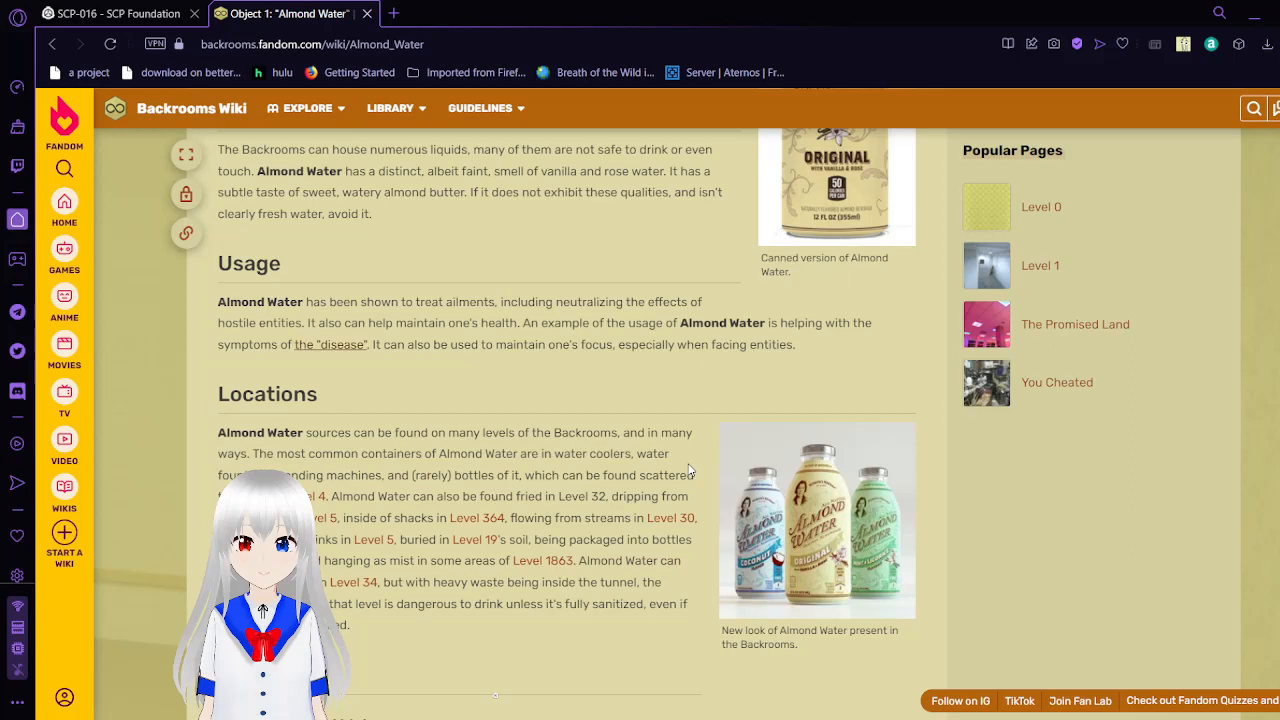
- Scroll the Almond Water article past Locations to where the expired almond water section begins
scroll(down, 3)
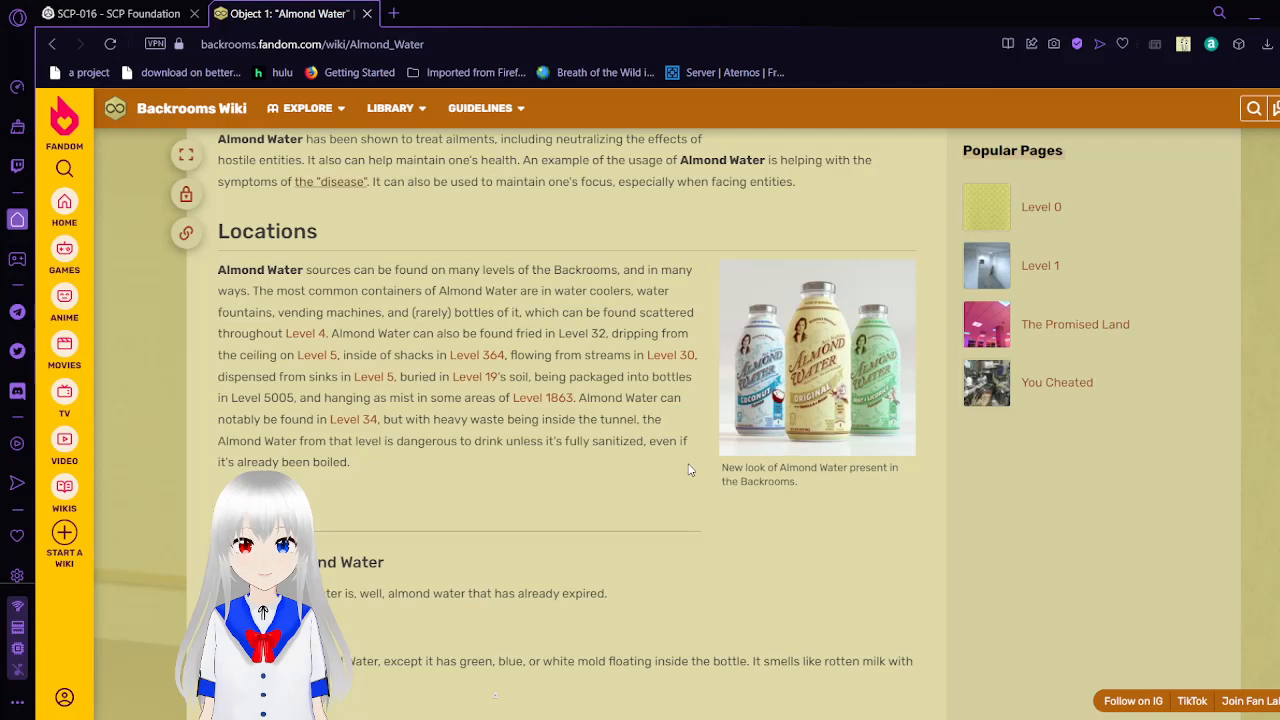
- Scroll through the Types section to the Expired Almond Water description and its Usage symptoms list
scroll(down, 3)
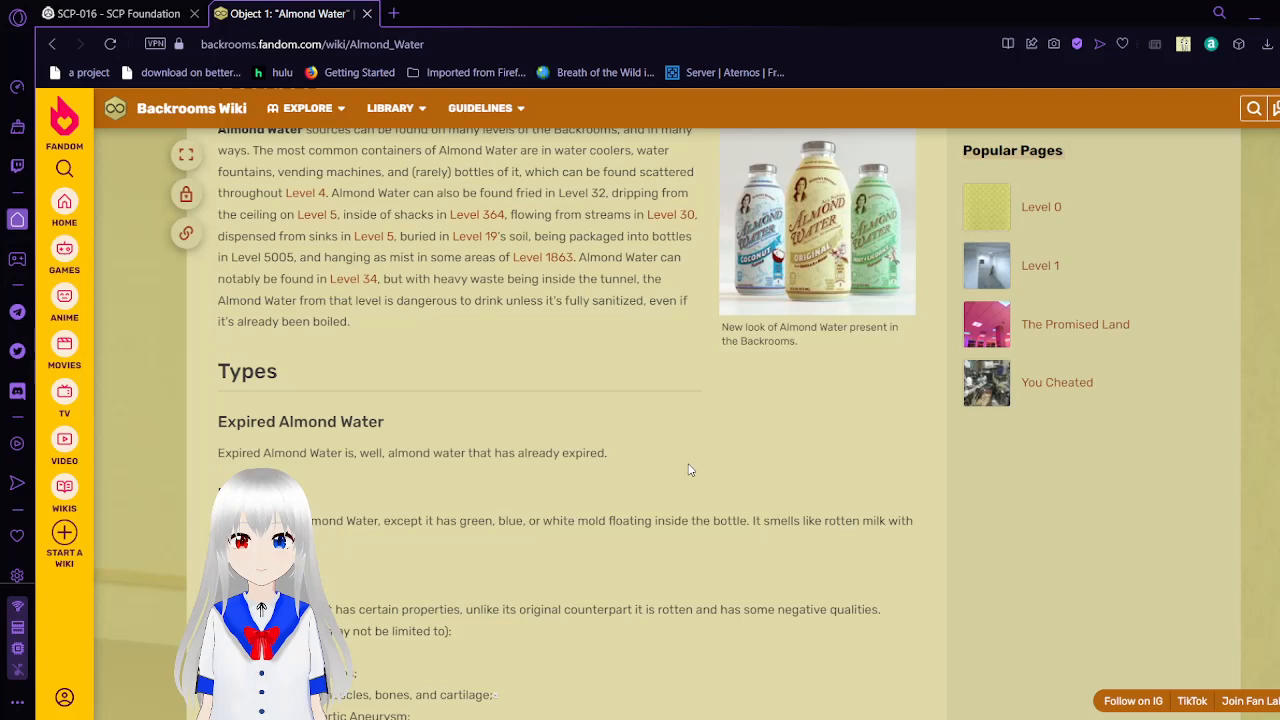
scroll(down, 3)
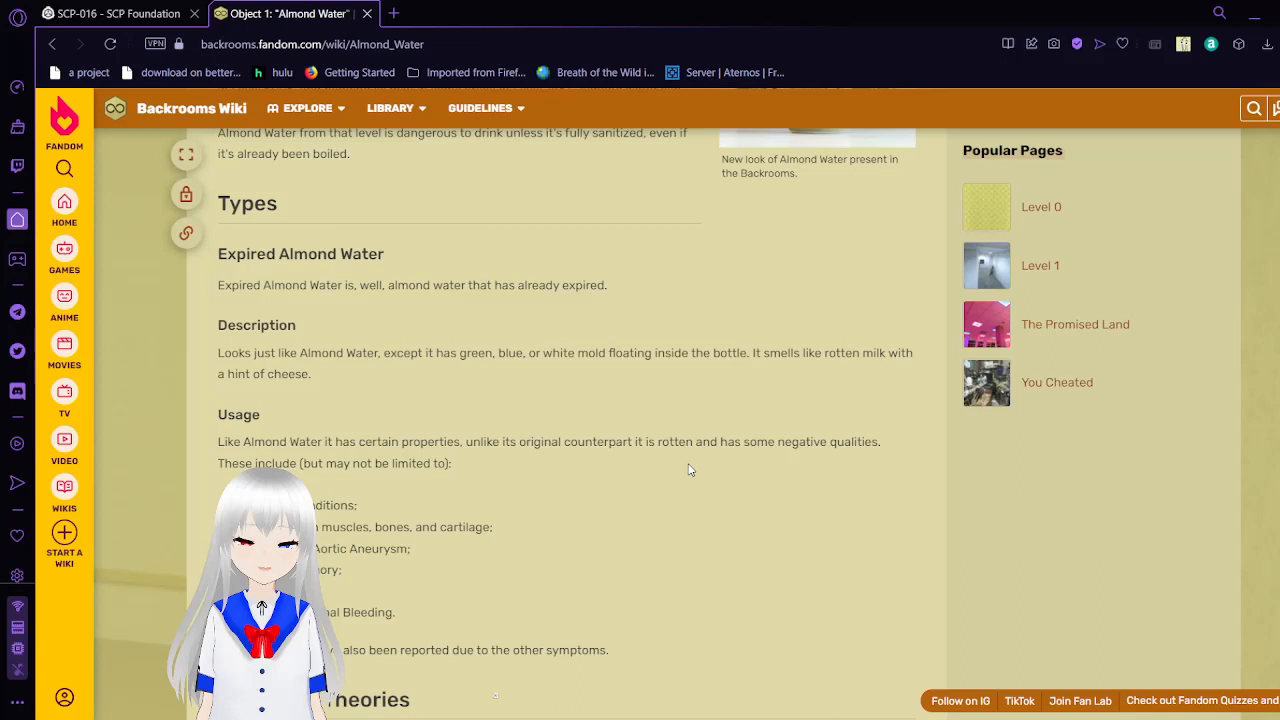
scroll(down, 3)
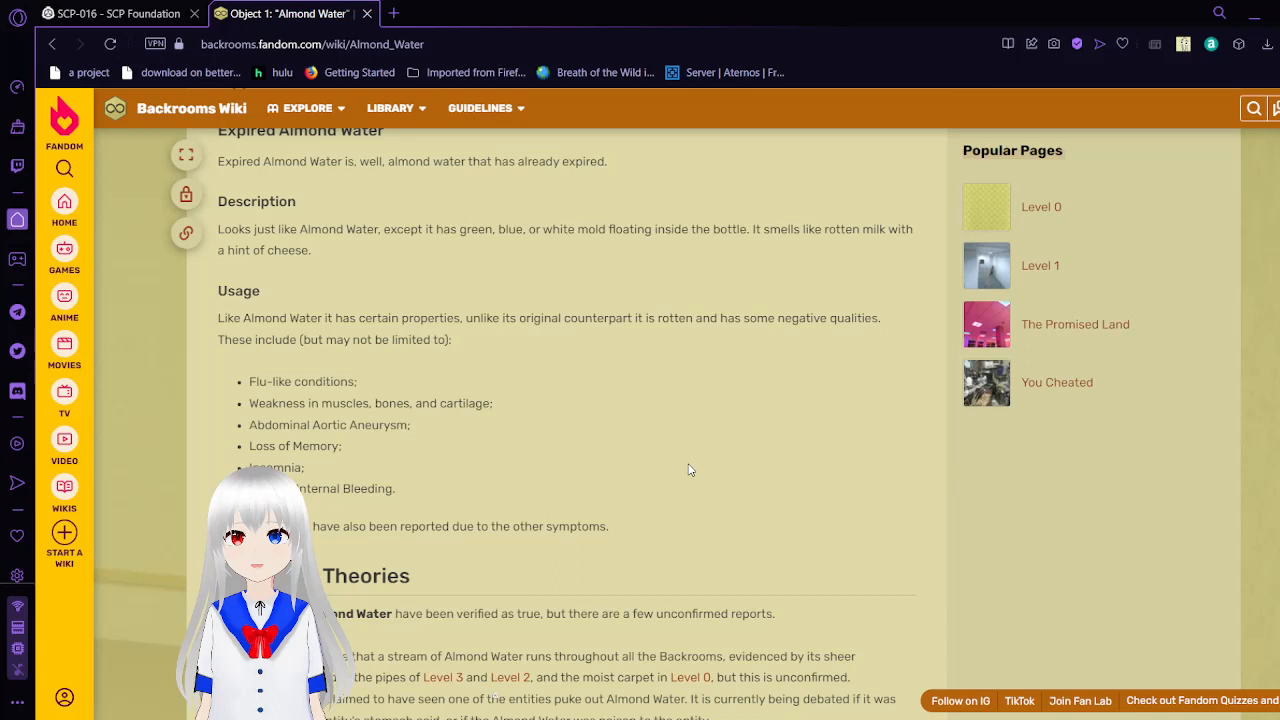
- Scroll down to bring the Reports & Theories section on unconfirmed sightings fully into view
scroll(down, 3)
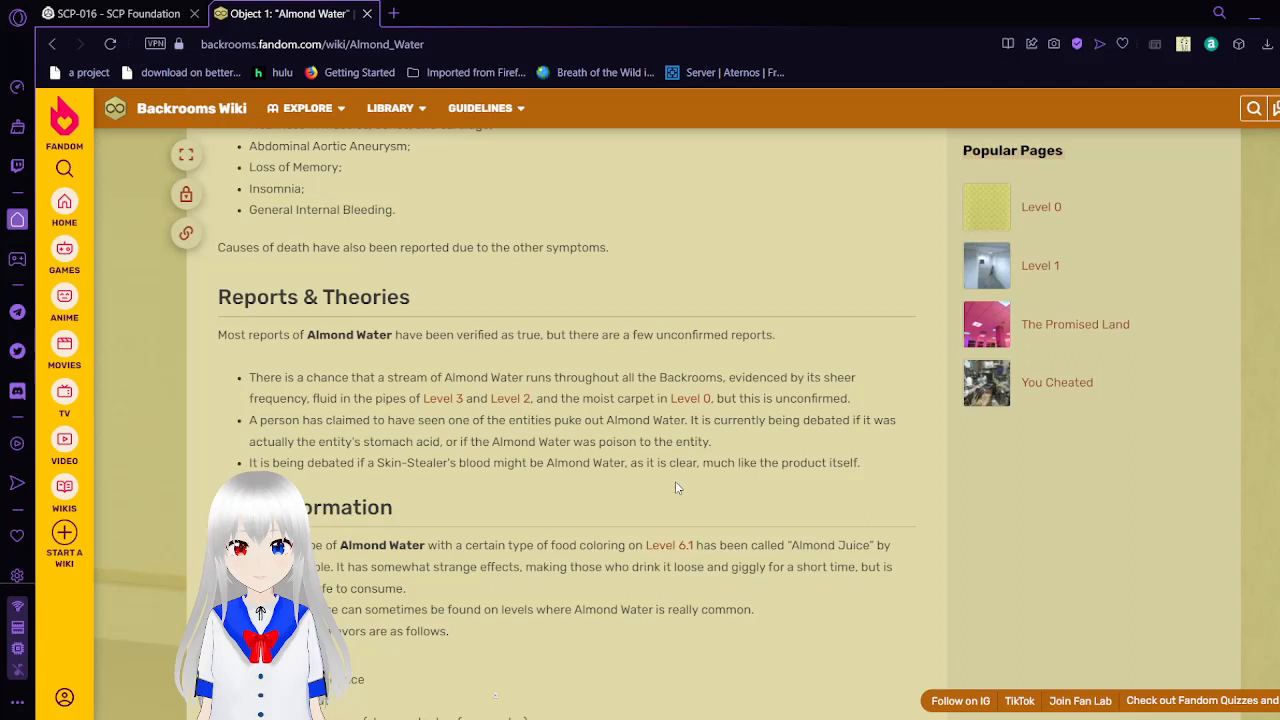
- Scroll down to the More Information section with its list of known almond water flavors
scroll(down, 3)
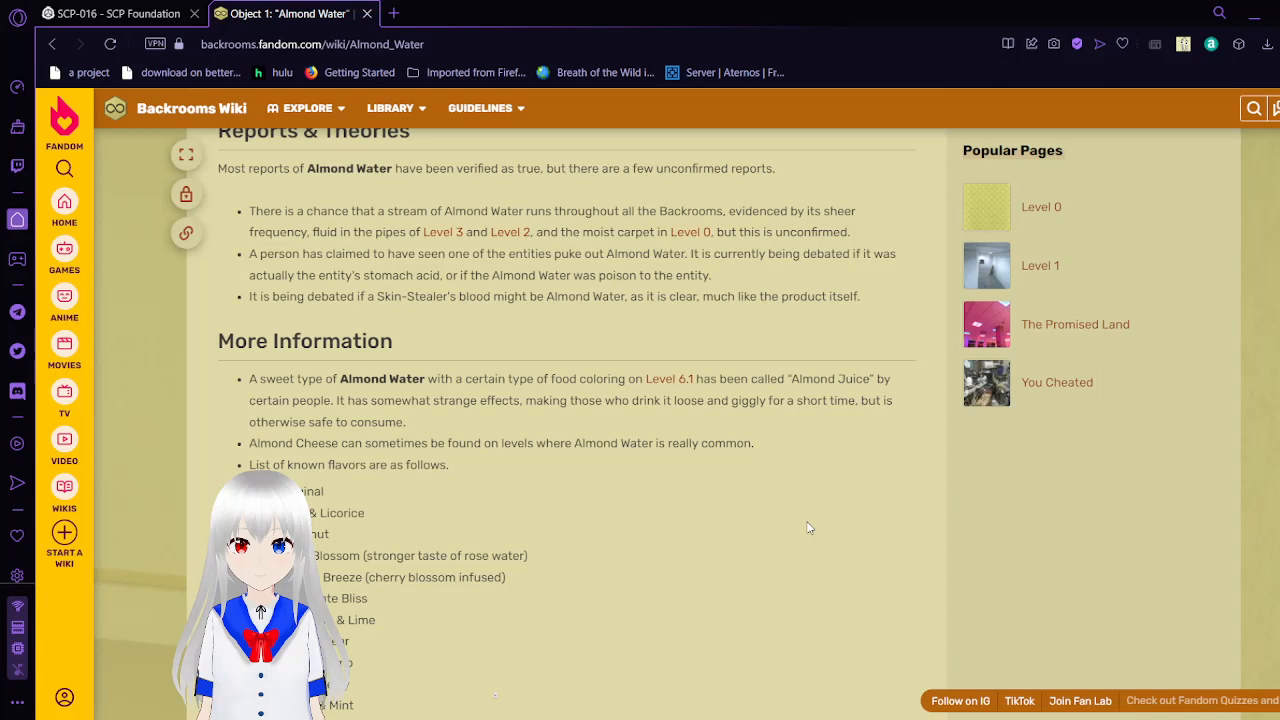
scroll(down, 3)
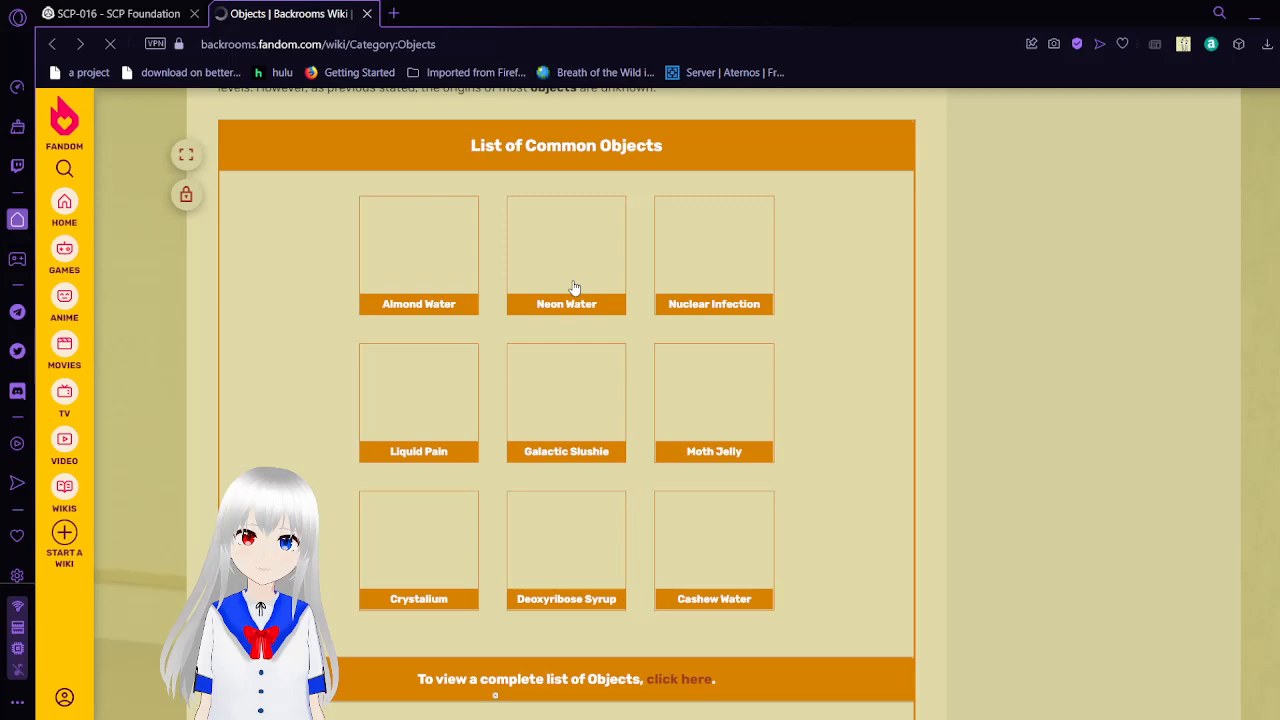
- Open the Neon Water article from the Common Objects grid and scroll to Description and Collection
click(566, 256)
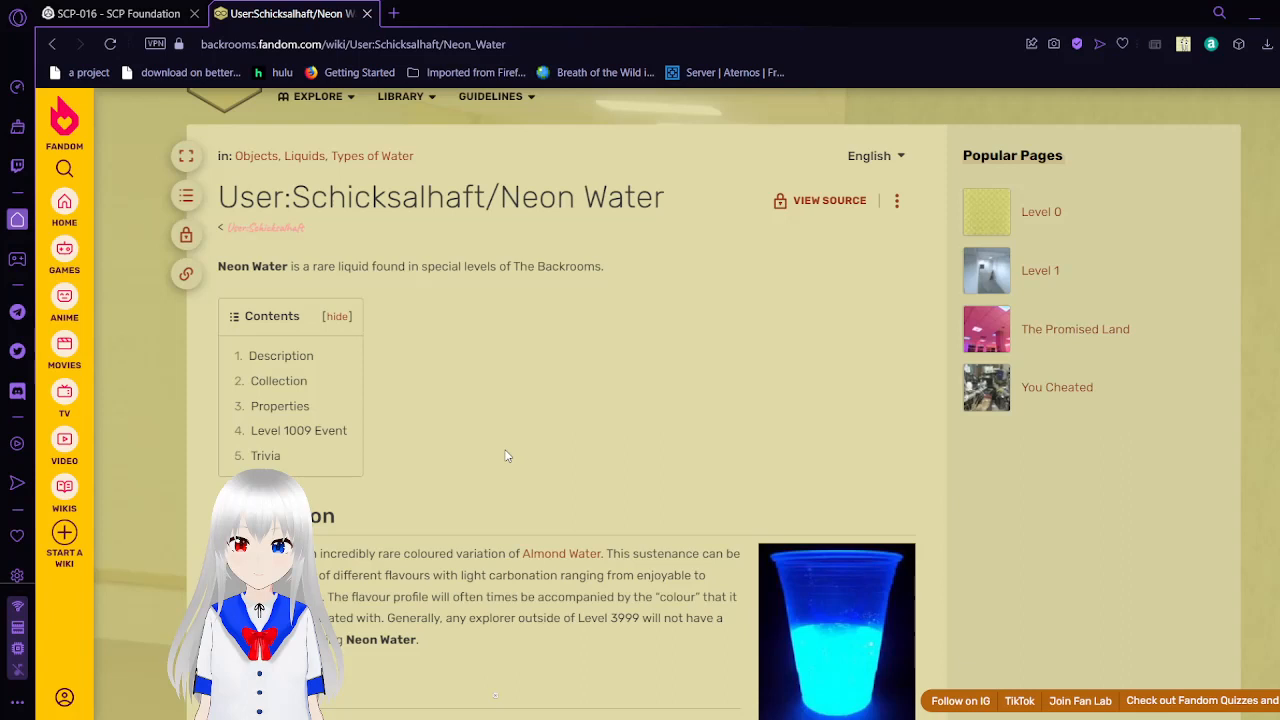
scroll(down, 3)
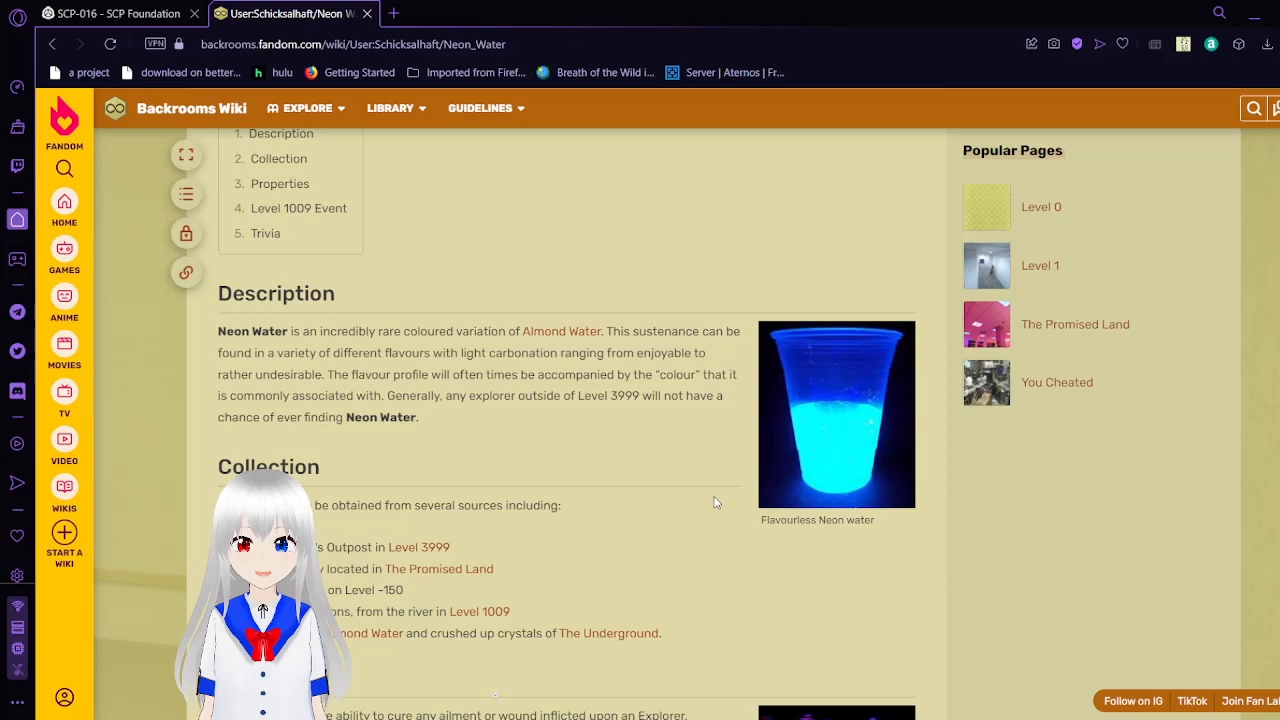
scroll(down, 3)
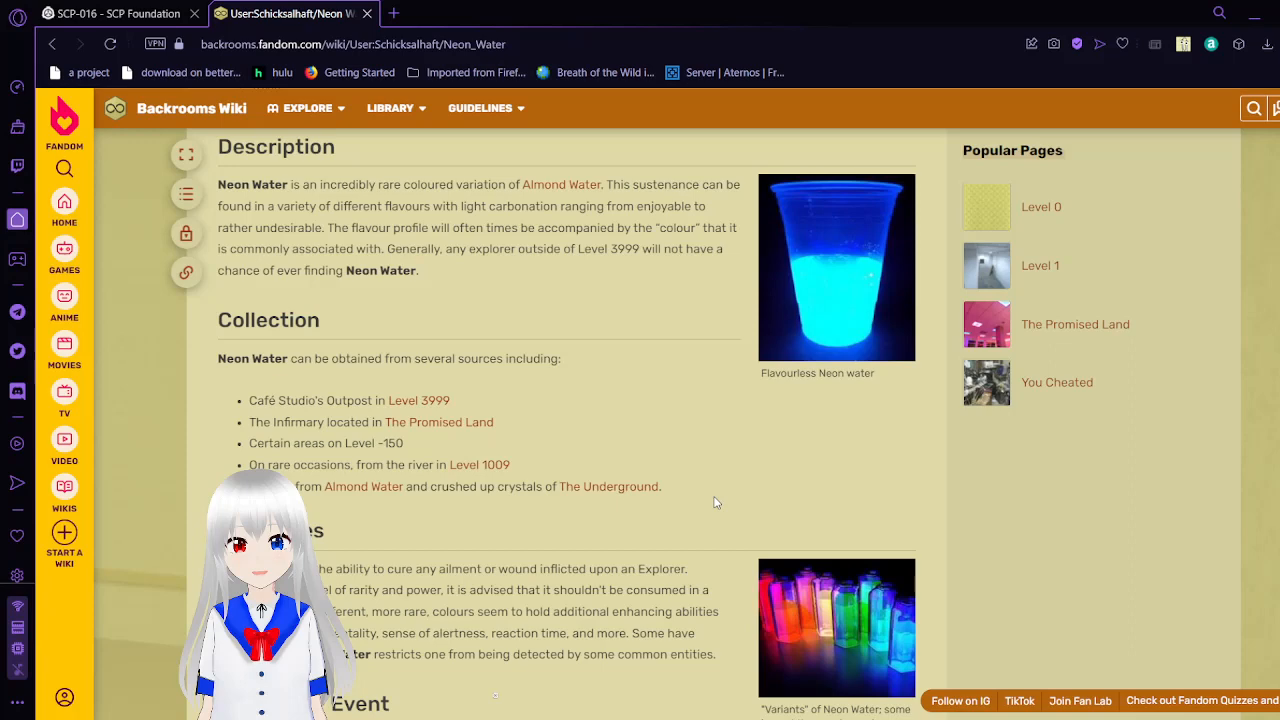
scroll(down, 3)
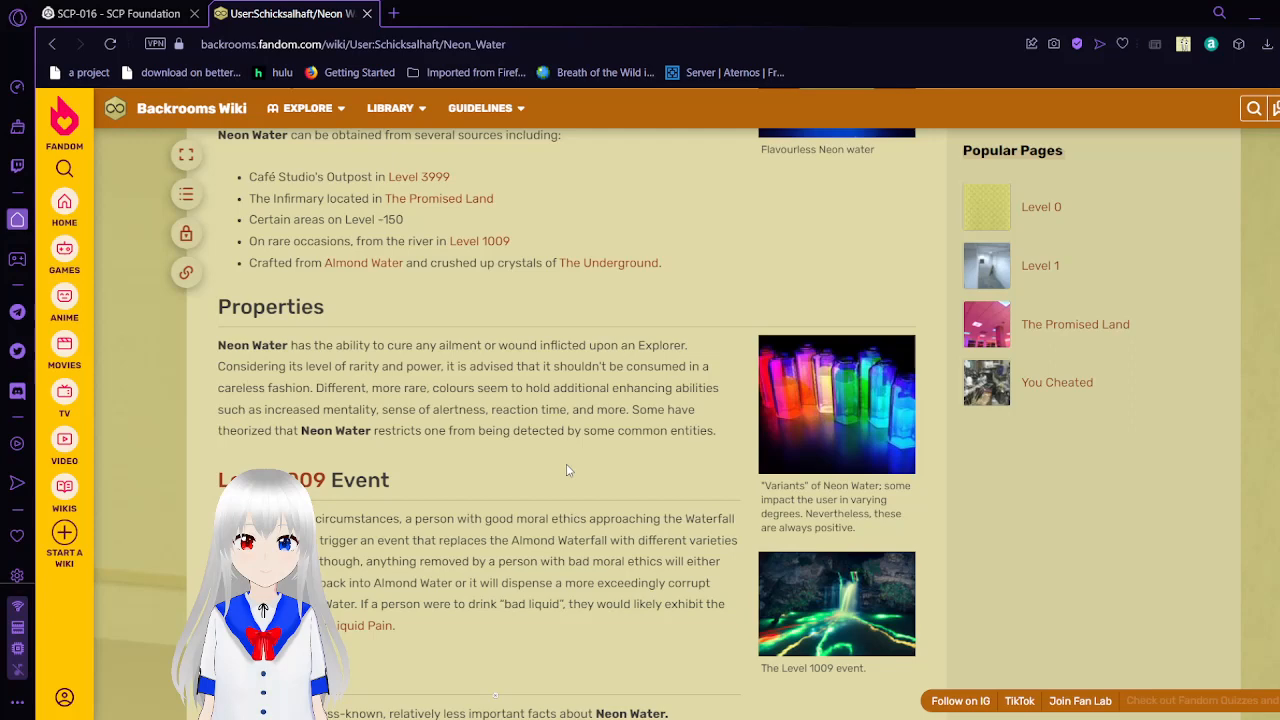
scroll(down, 3)
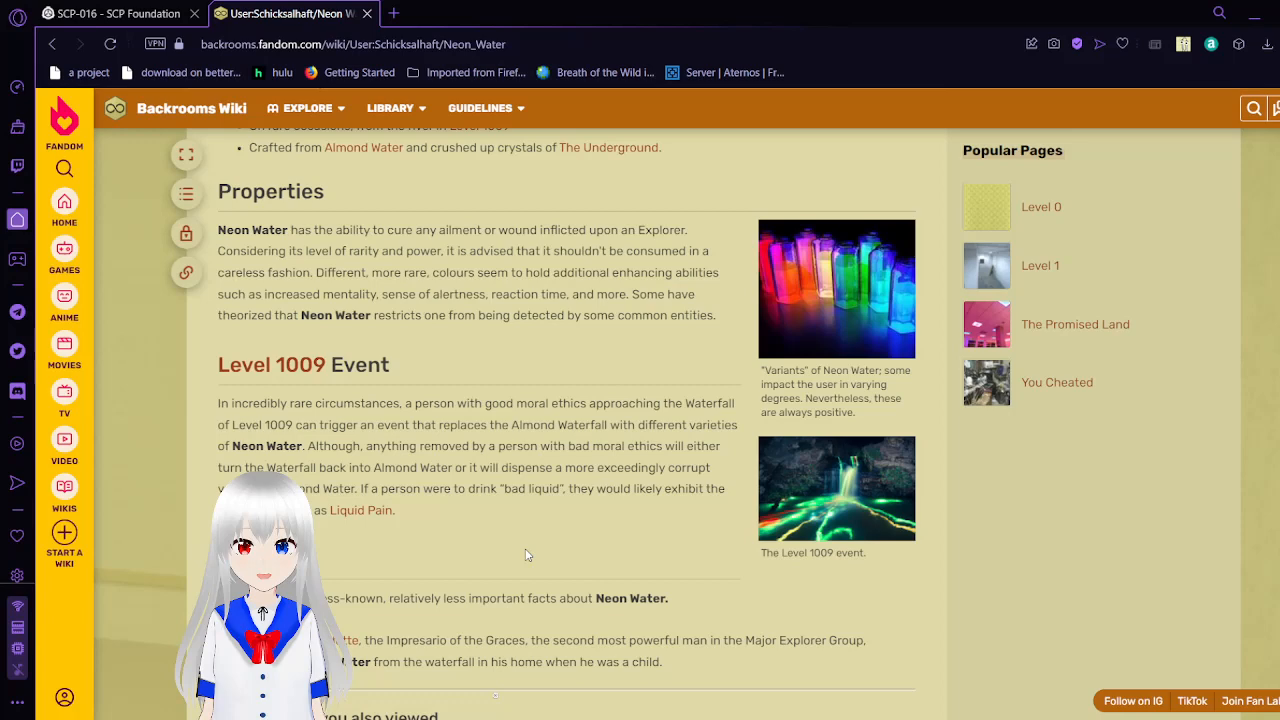
scroll(down, 3)
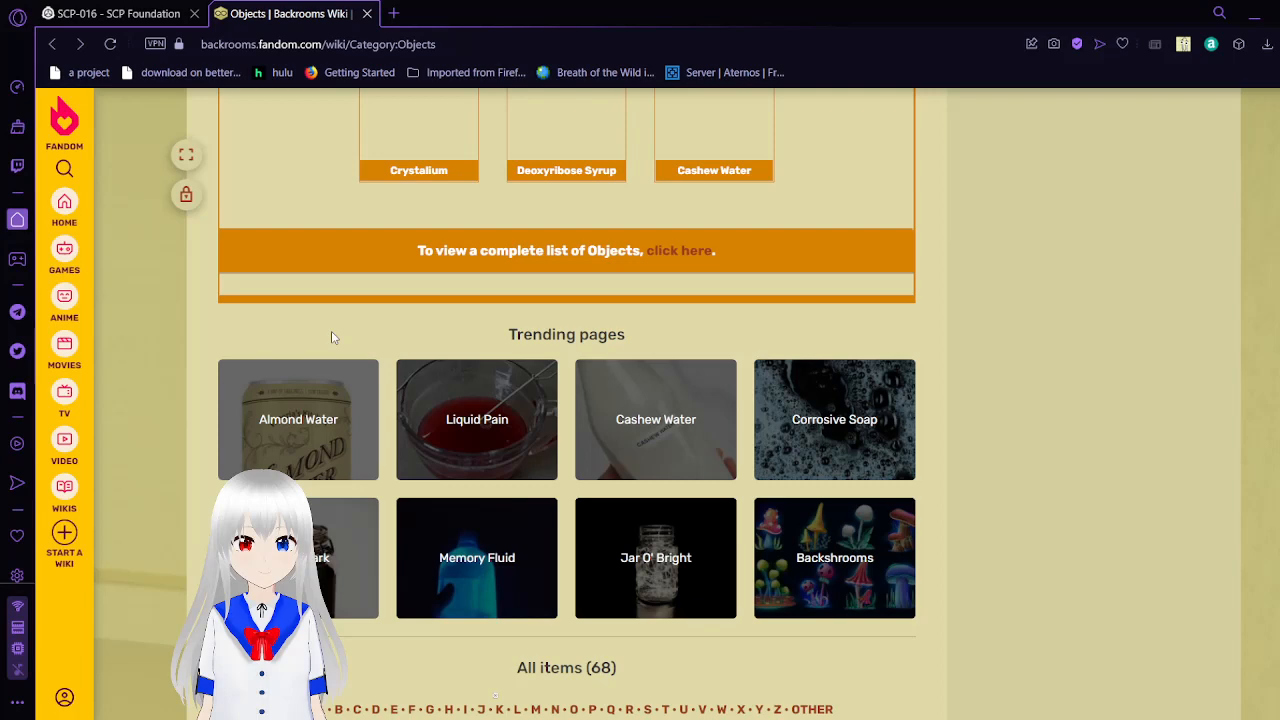
- Open the Liquid Pain article from the Trending pages tiles on Category:Objects
click(476, 420)
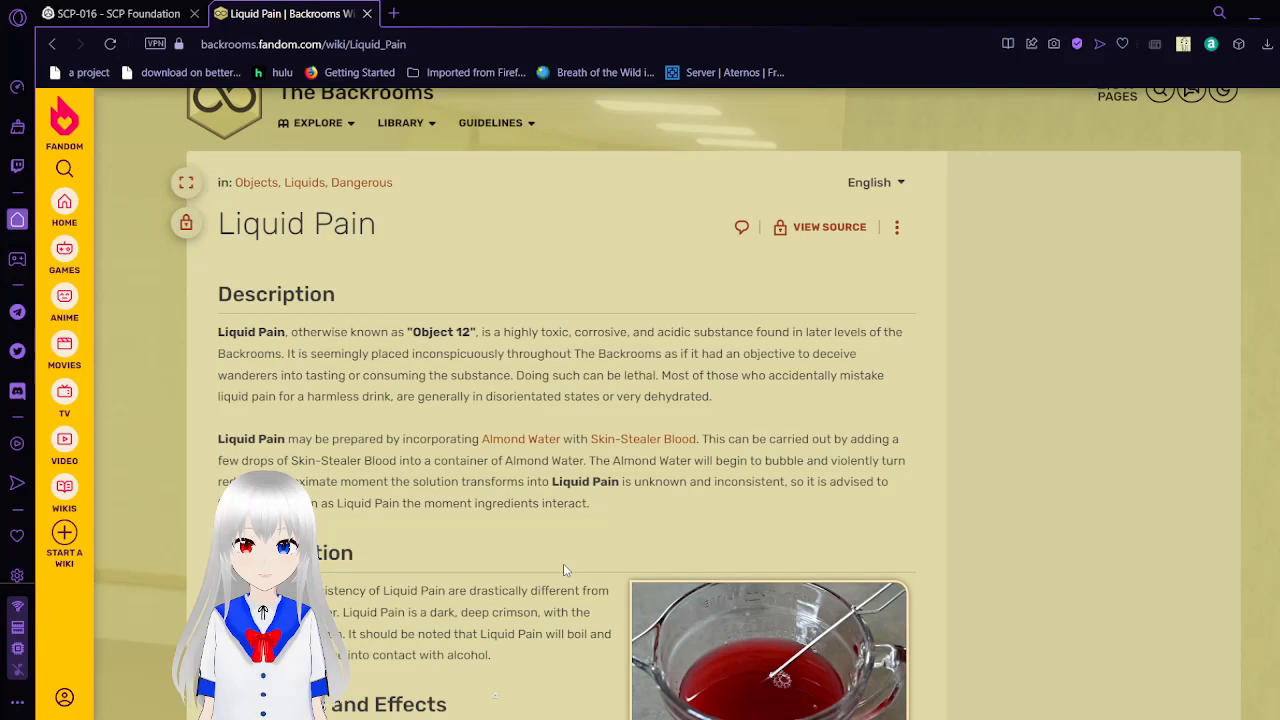
scroll(down, 3)
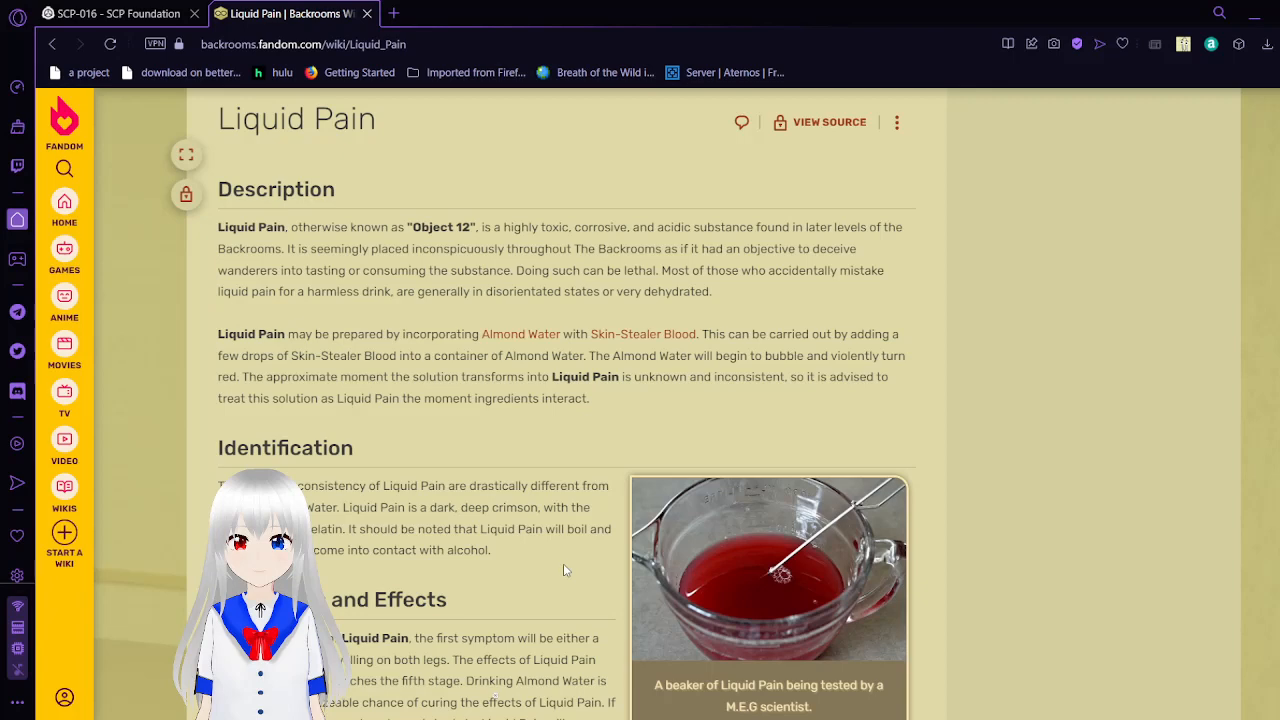
scroll(down, 3)
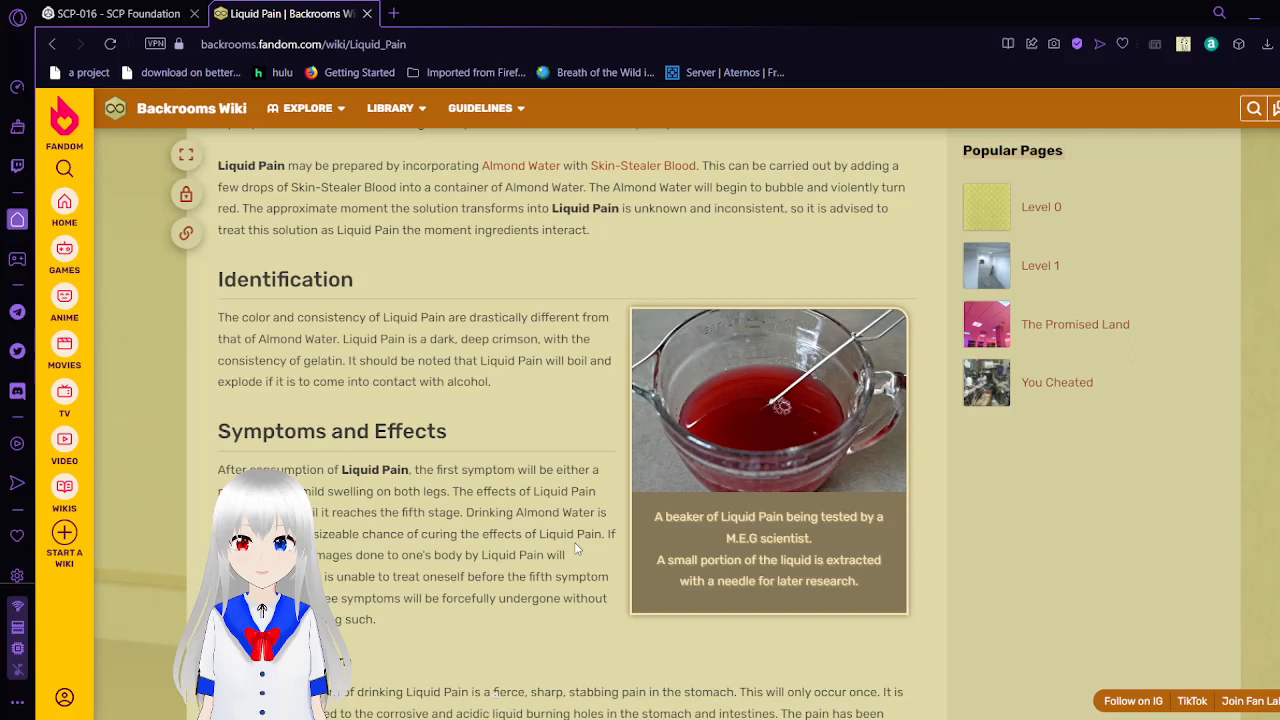
- Scroll the Liquid Pain symptoms list from the Second Symptom down through the Sixth Symptom
scroll(down, 3)
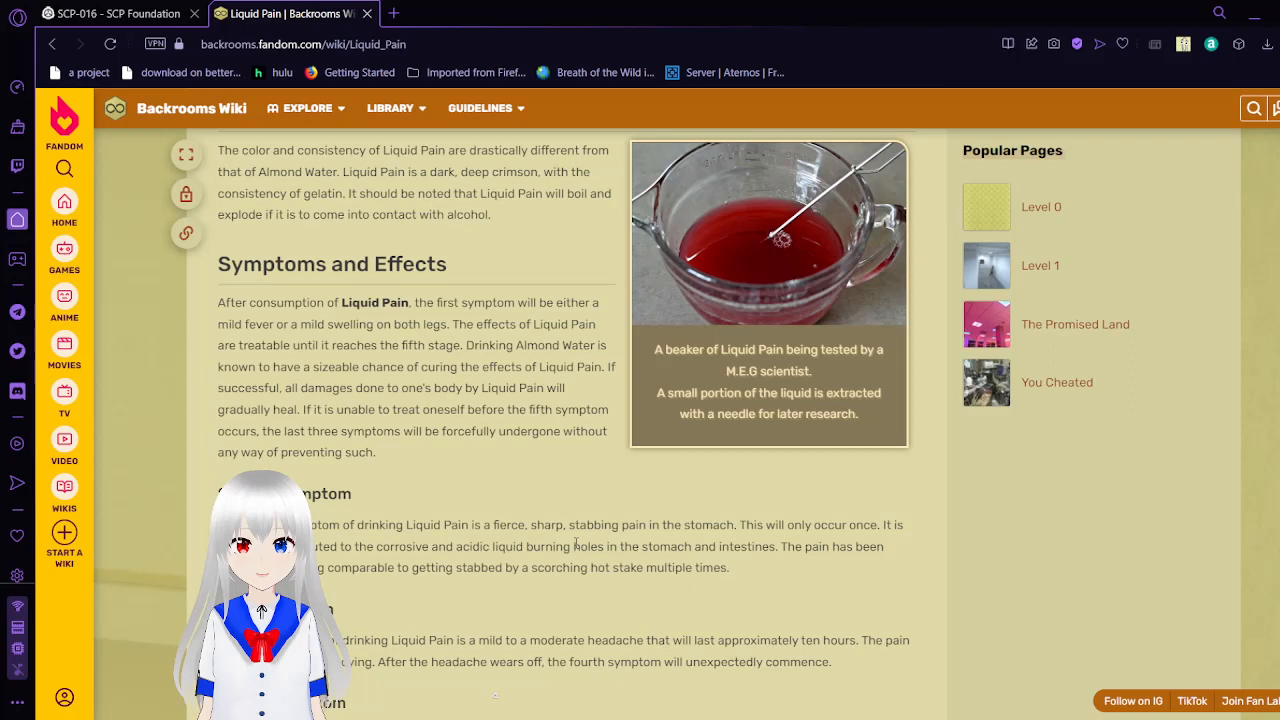
scroll(down, 3)
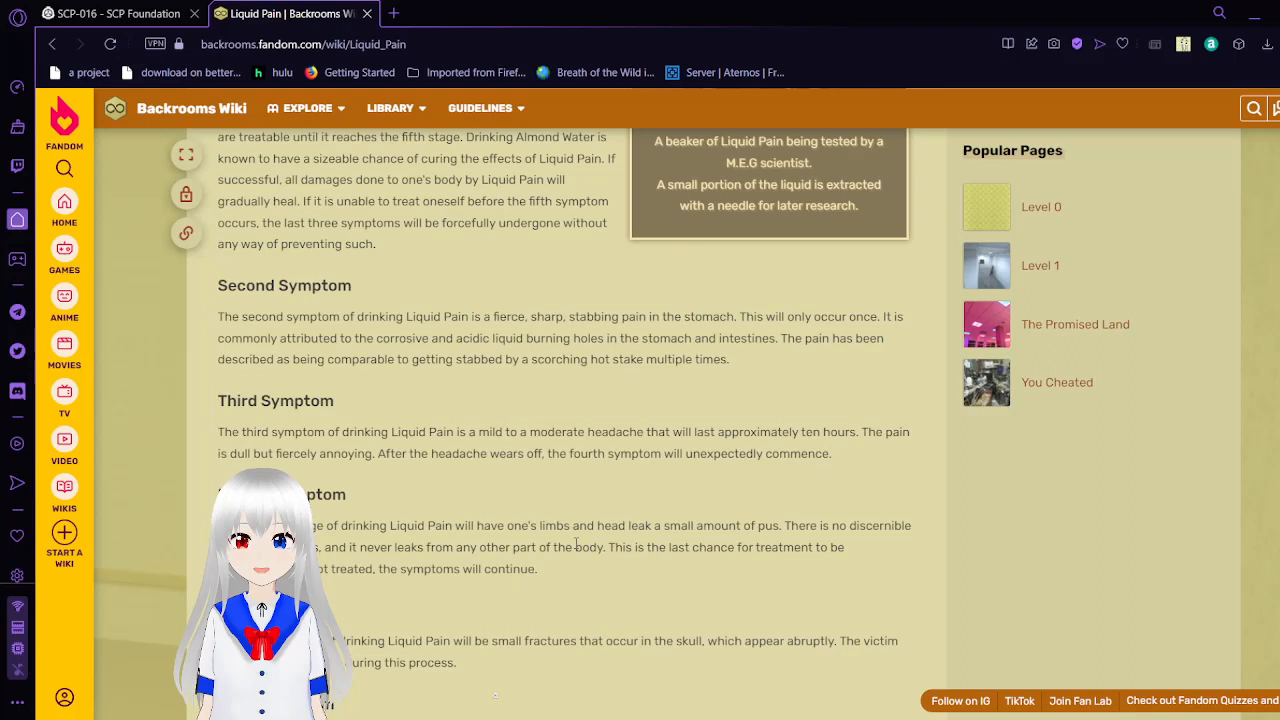
scroll(down, 3)
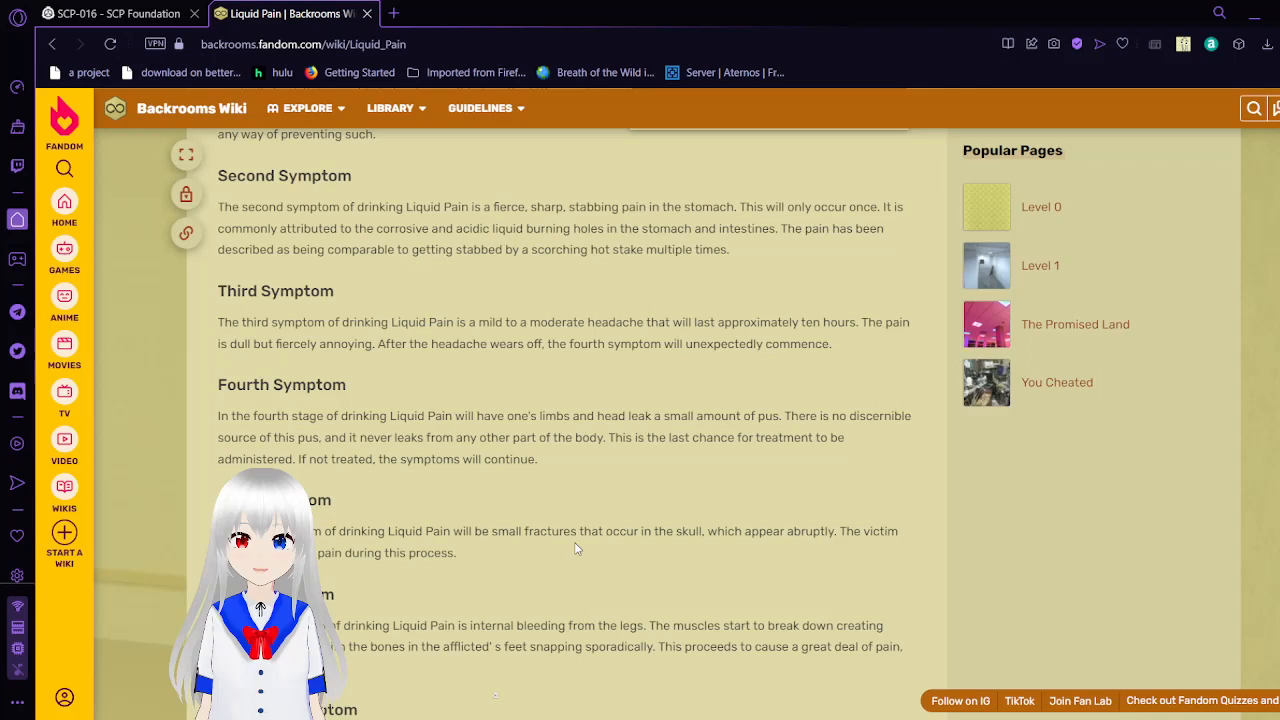
scroll(down, 3)
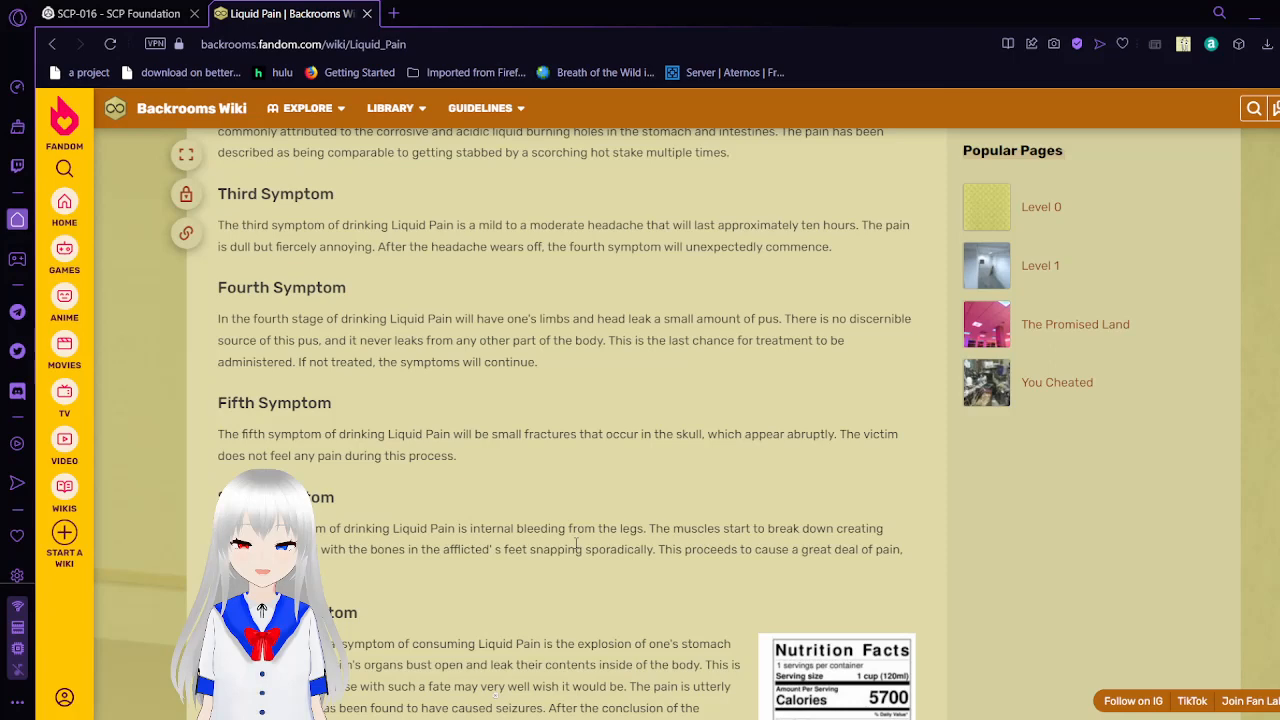
scroll(down, 3)
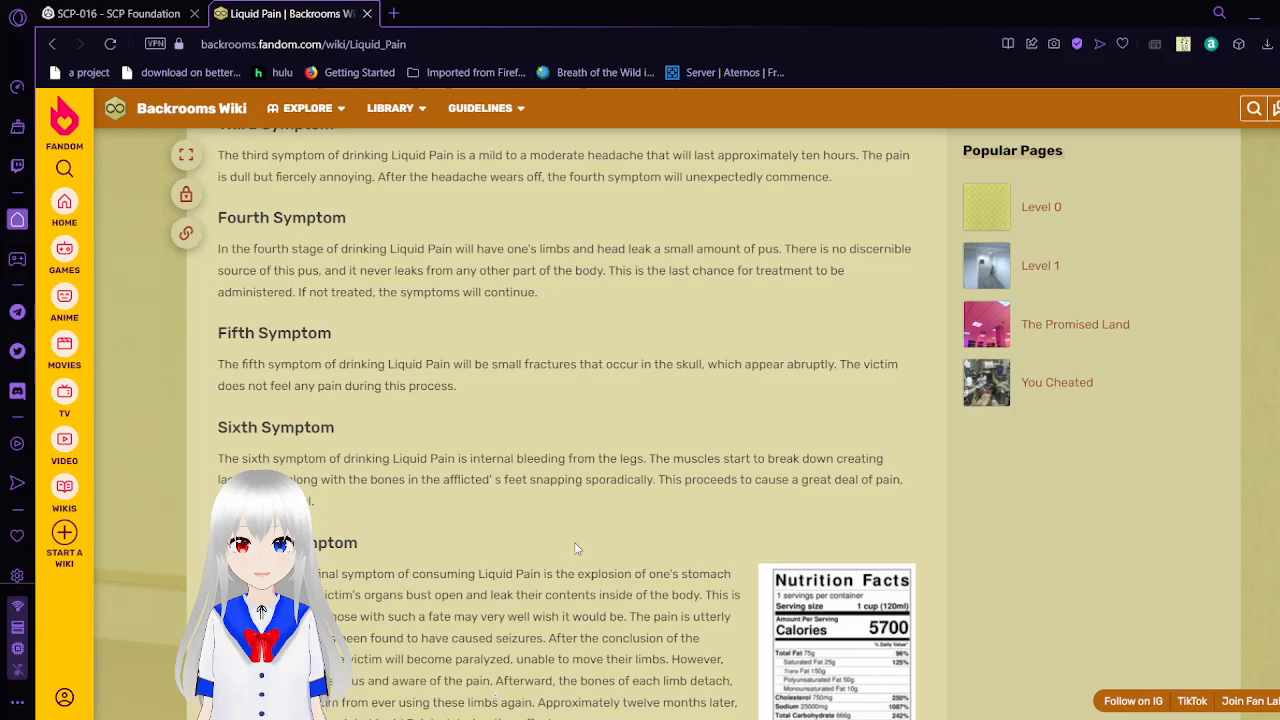
- Scroll the Liquid Pain article down to the Seventh Symptom and the Nutrition Facts label
scroll(down, 3)
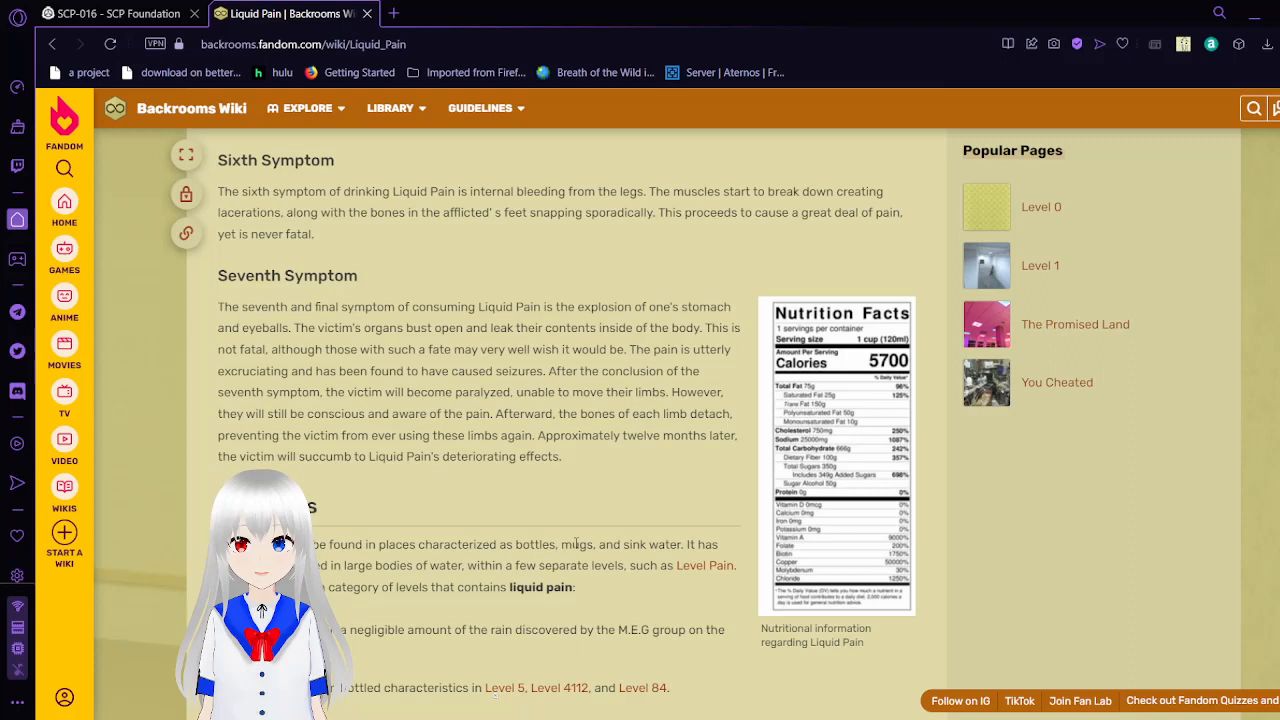
mouse_move(882, 522)
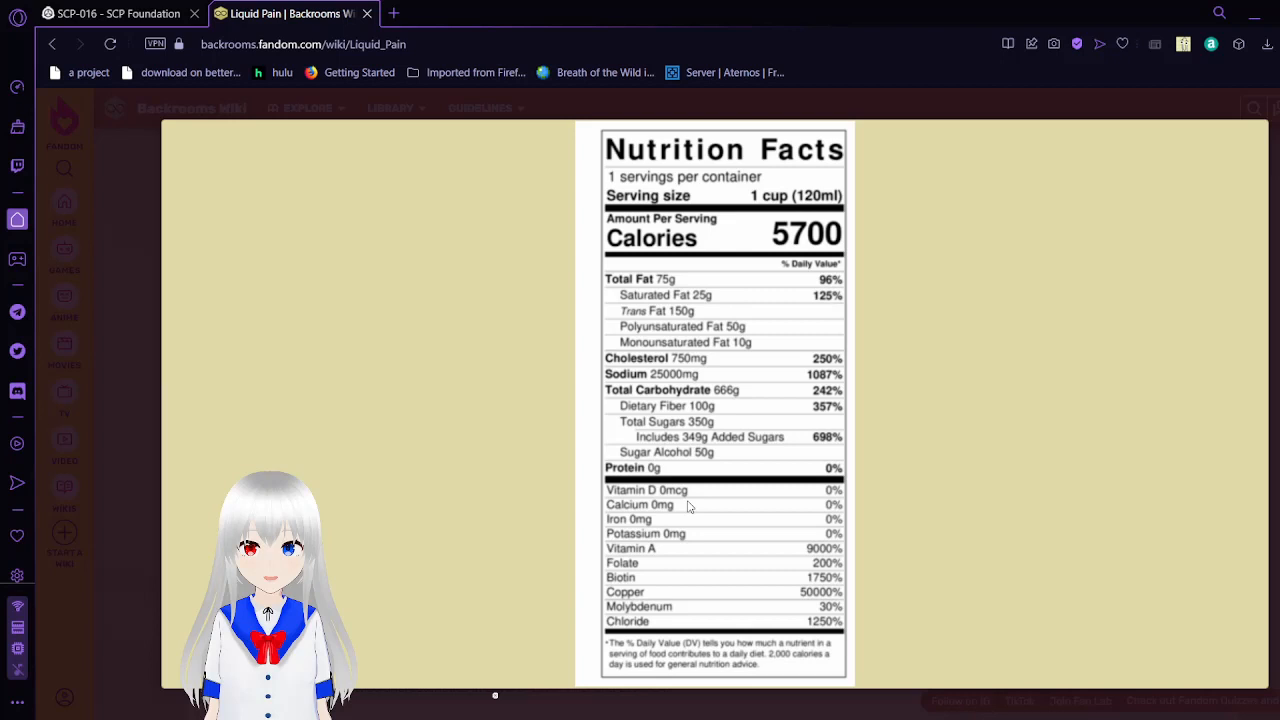
mouse_move(560, 548)
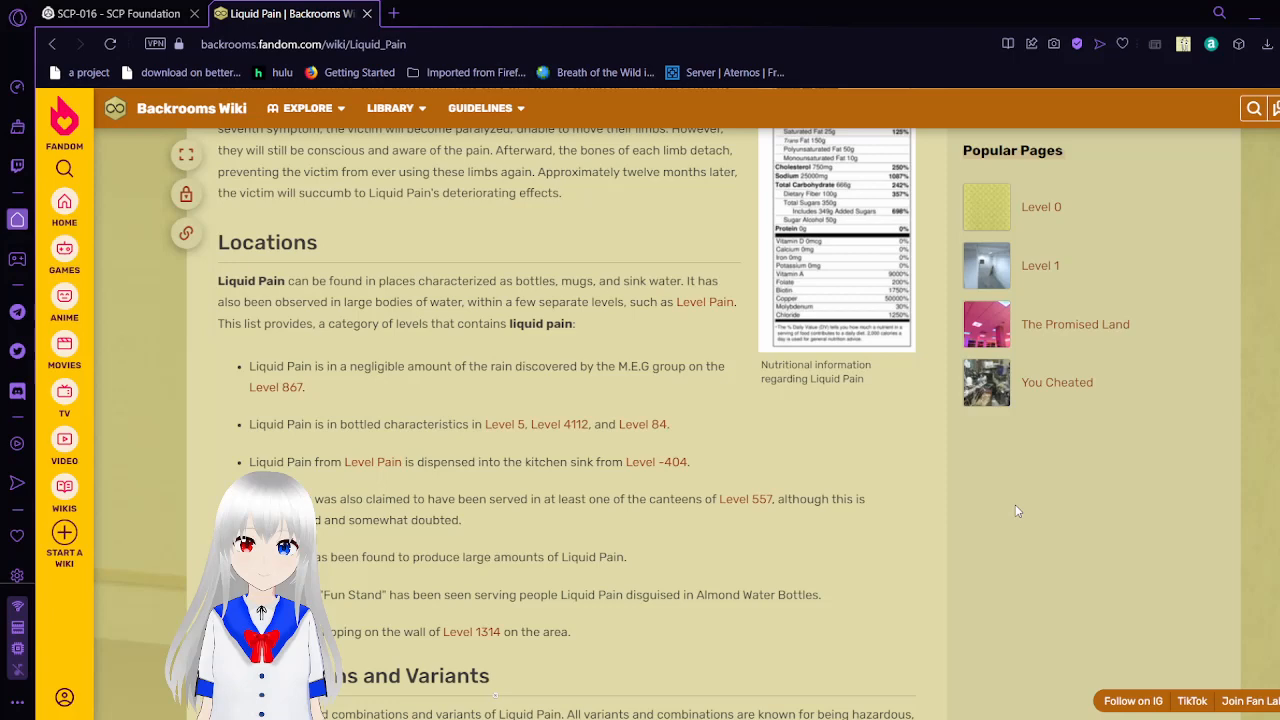
- Scroll through Liquid Pain's Combinations and Variants, from Absolute Pain to Liquid Pain 1547
scroll(down, 3)
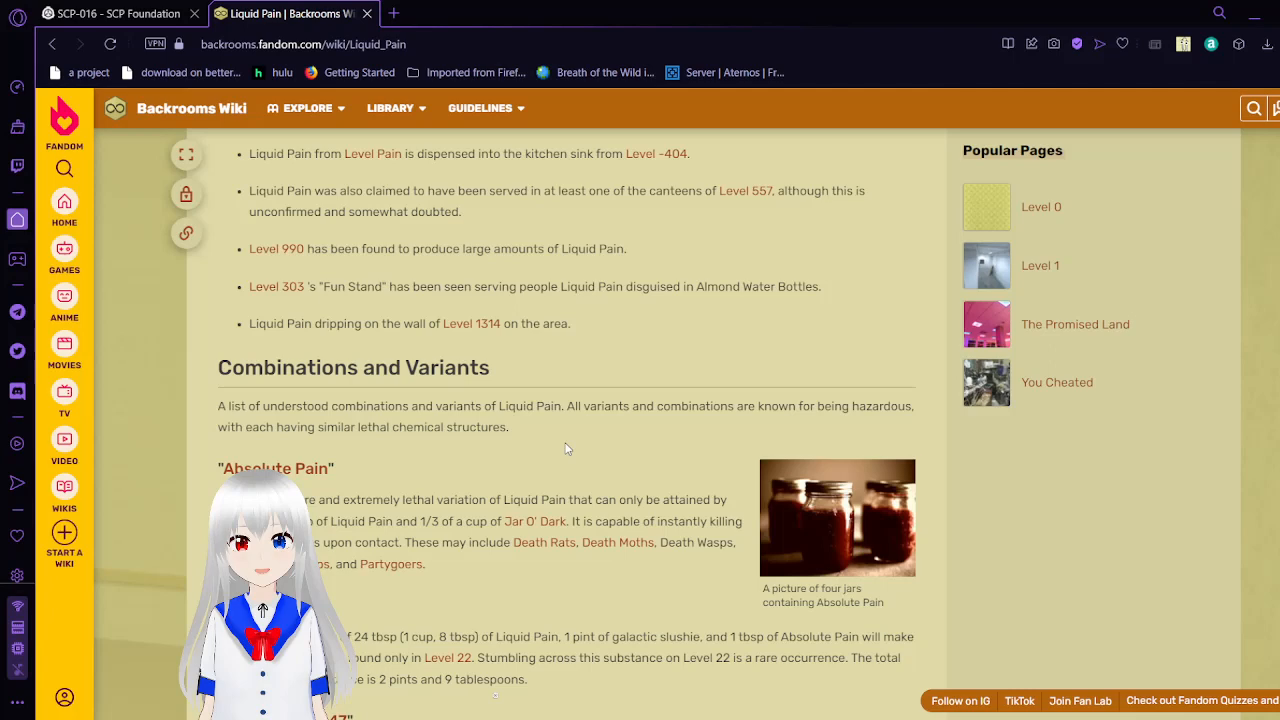
scroll(down, 3)
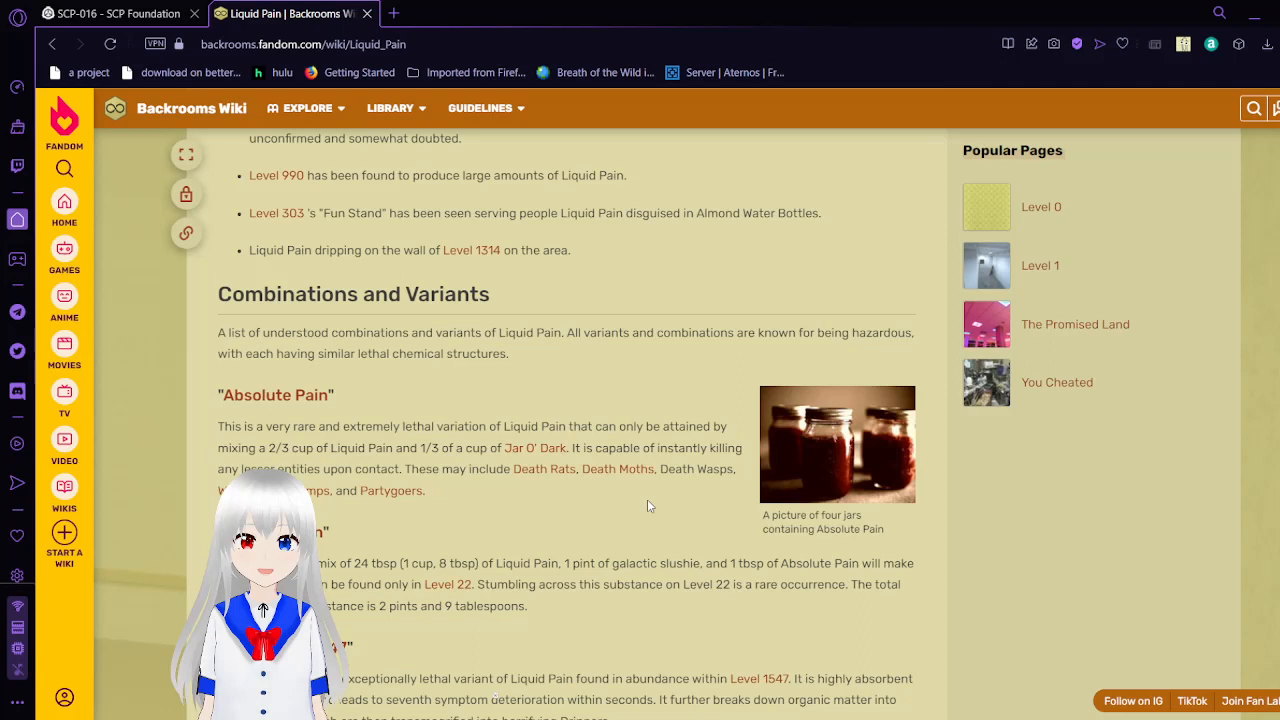
scroll(down, 3)
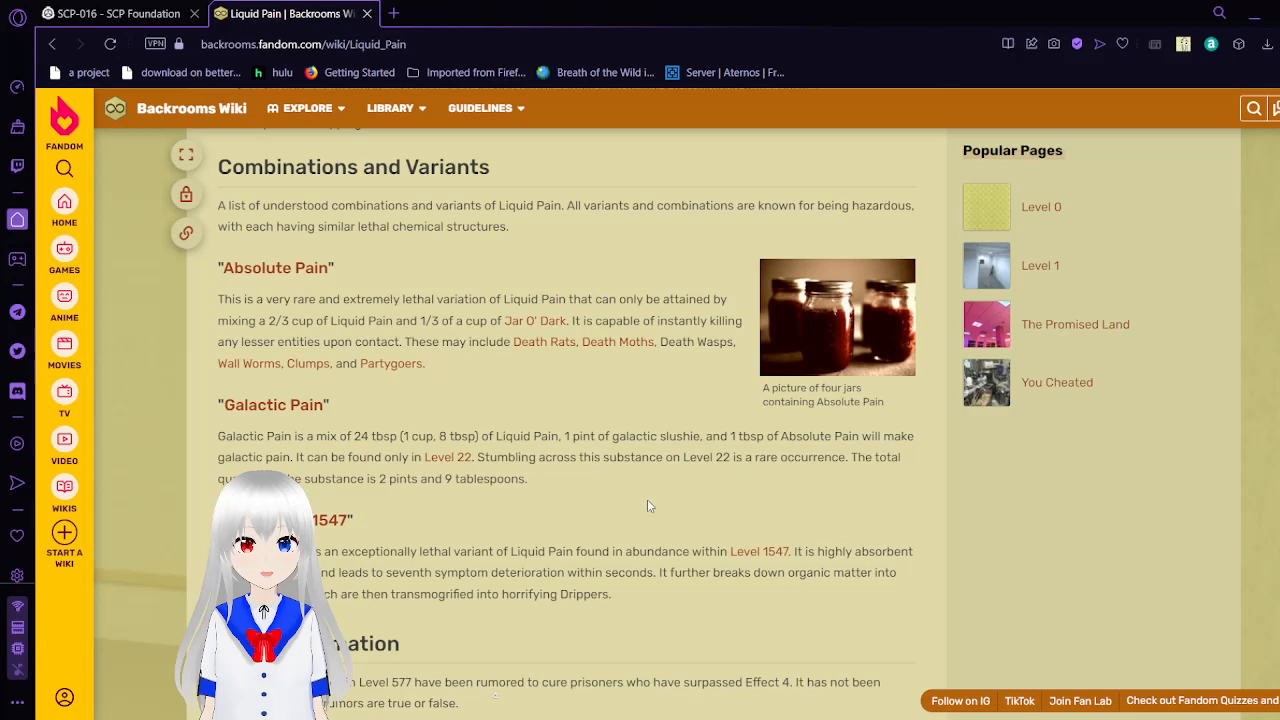
scroll(down, 3)
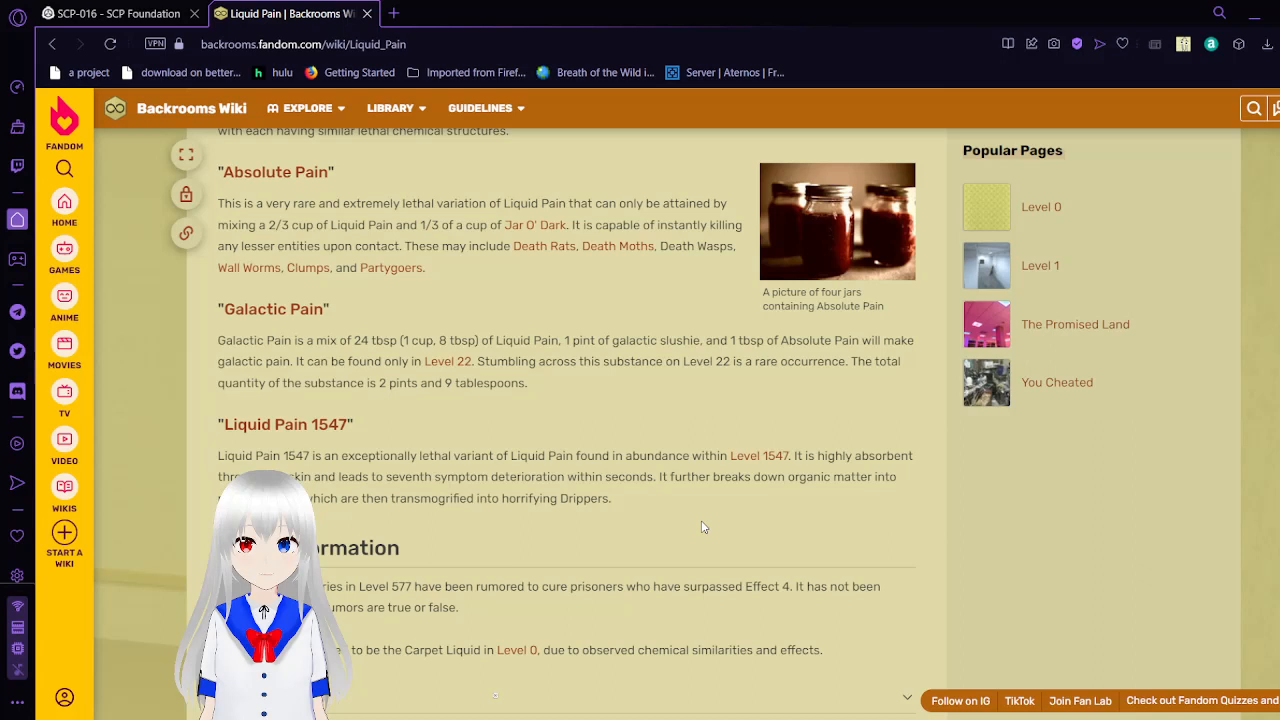
scroll(down, 3)
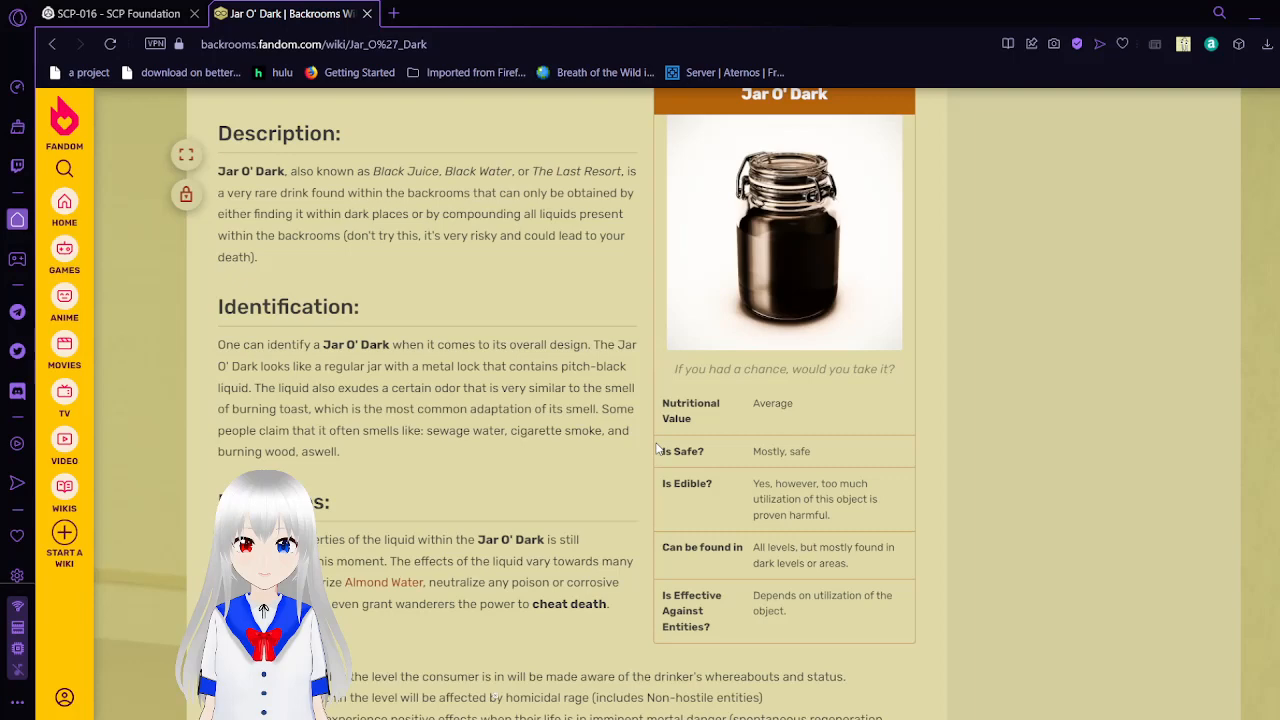
- Scroll the Jar O' Dark article to its Description, Identification and facts summary
scroll(down, 3)
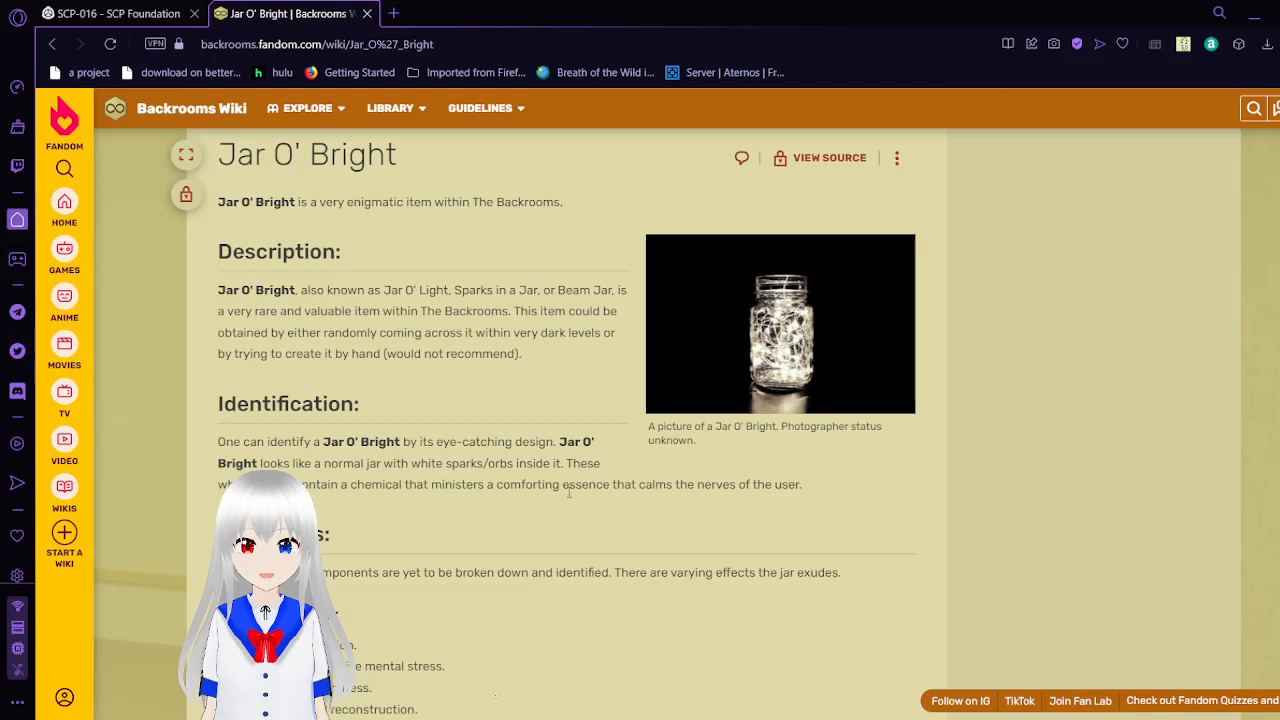
- Scroll the Jar O' Bright article from its opening description toward the Properties section
scroll(down, 3)
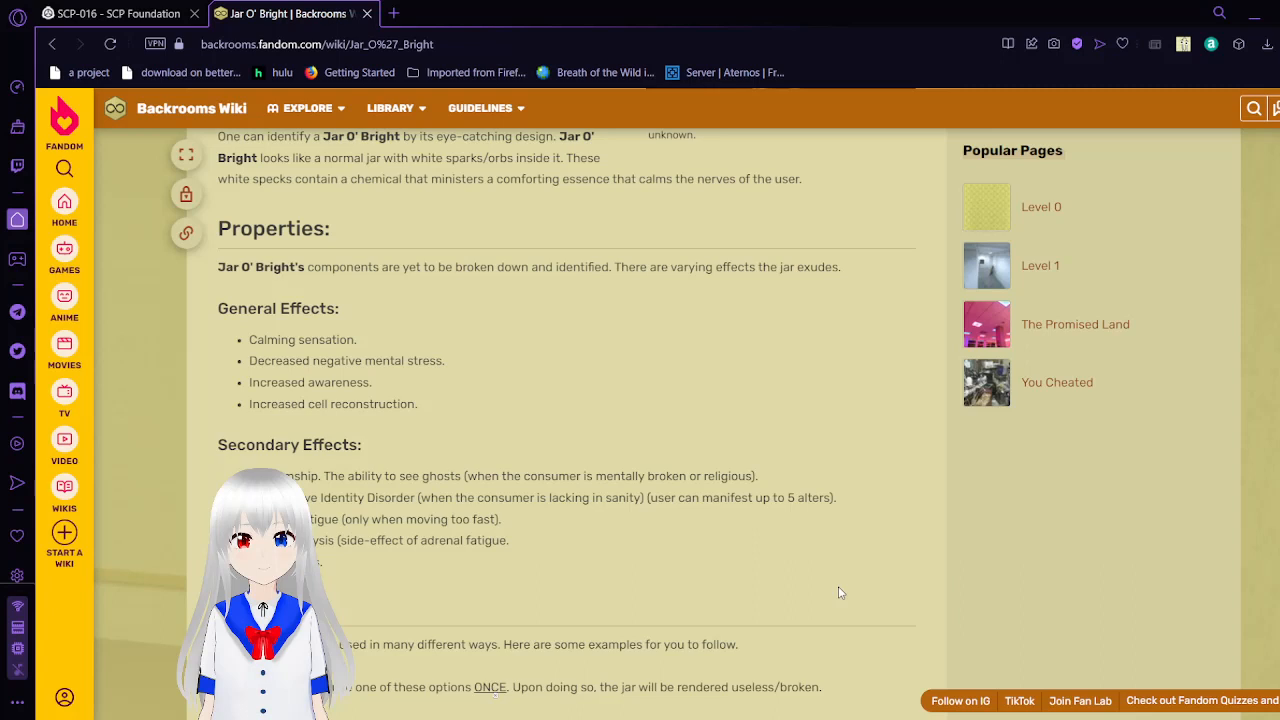
- Scroll past Jar O' Bright's General and Secondary Effects toward the Usage section
scroll(down, 3)
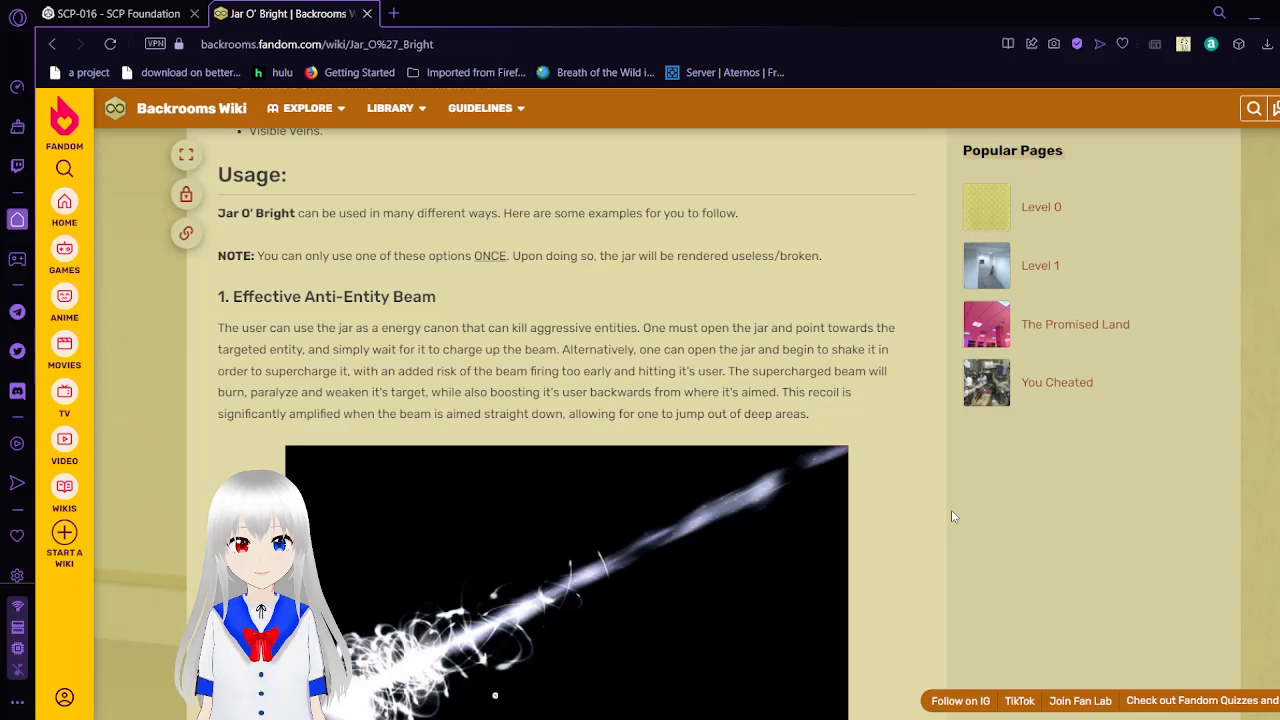
- Scroll through the Usage section from the Effective Anti-Entity Beam option onward
scroll(down, 3)
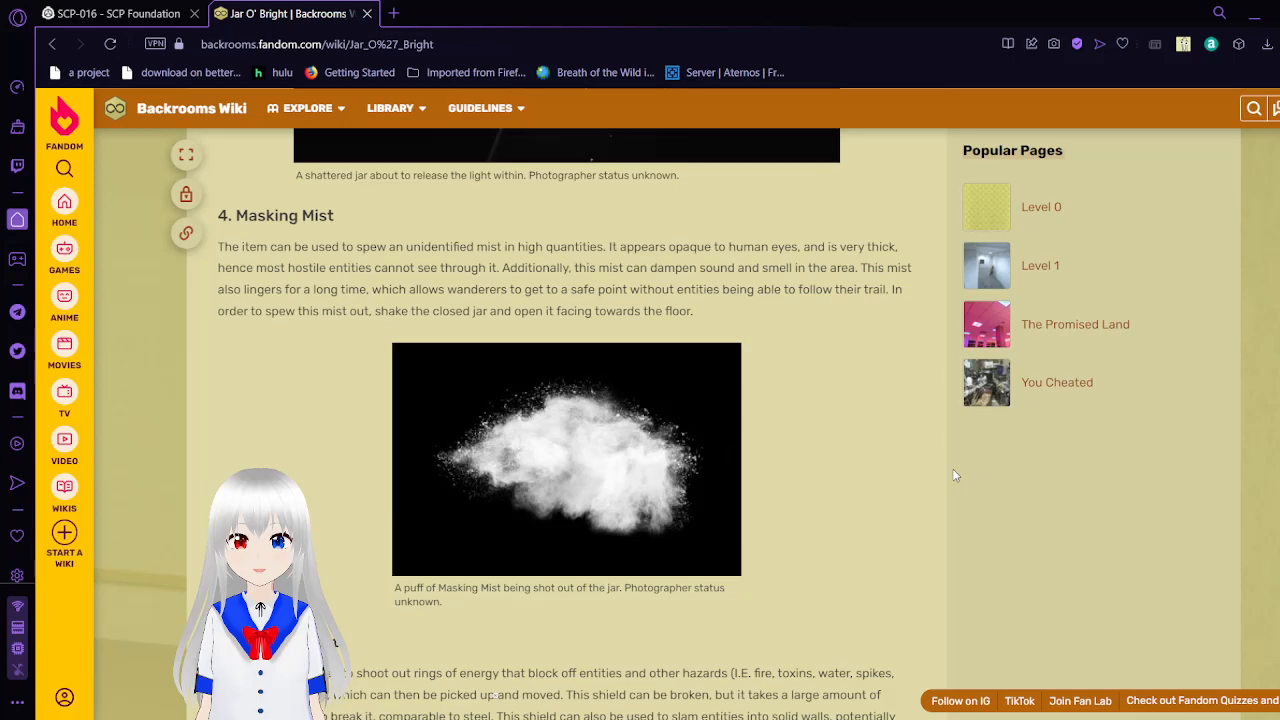
- Scroll through the usage options past Masking Mist toward One-Way Time Travel
scroll(down, 3)
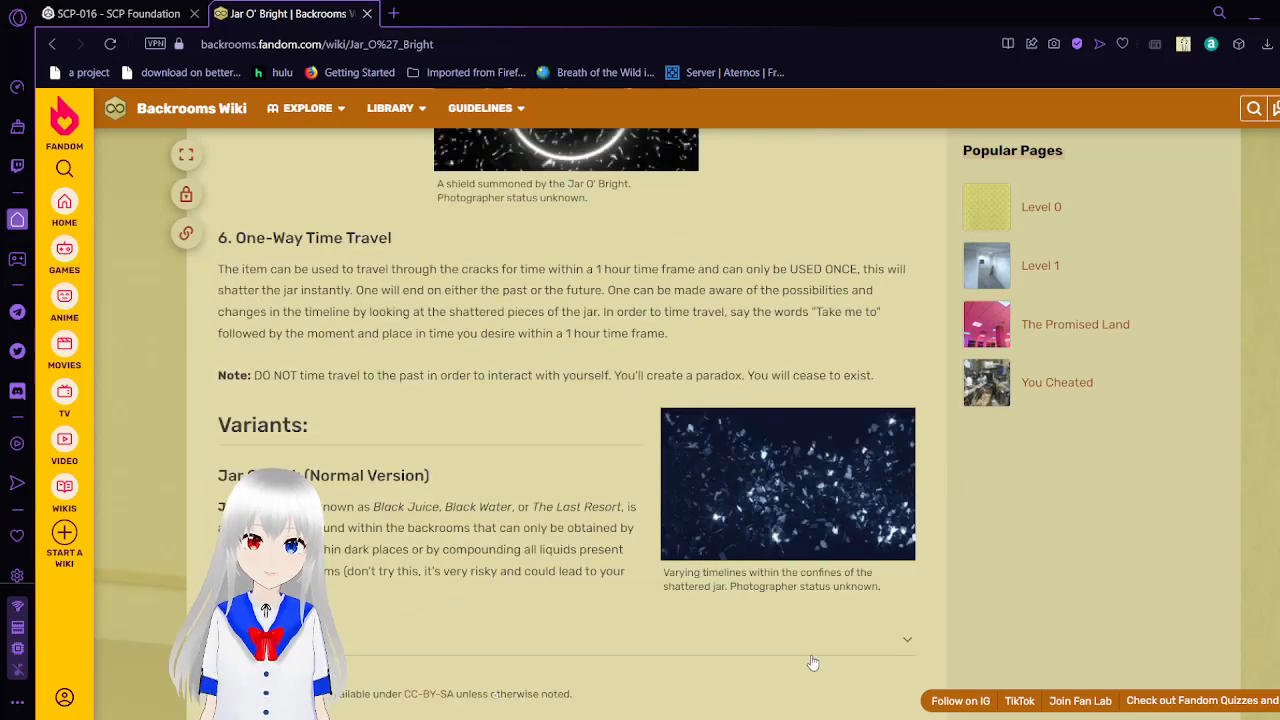